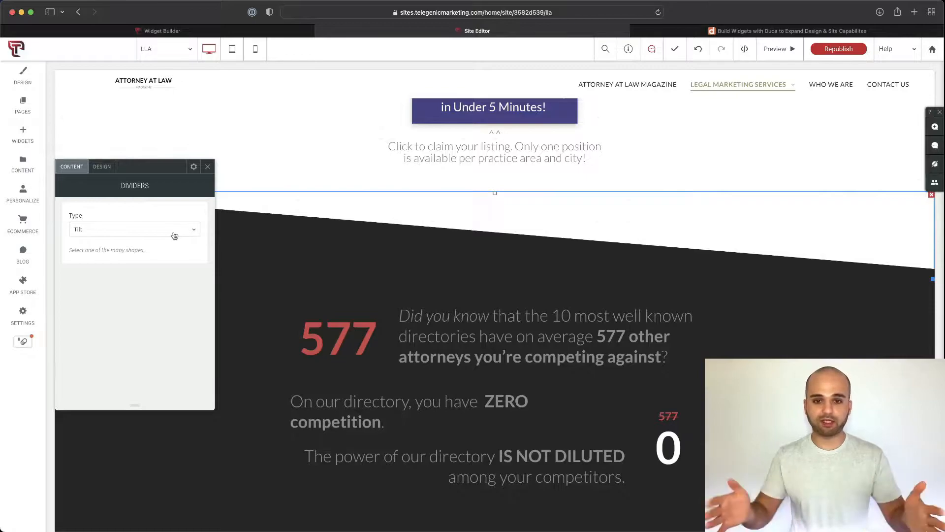
Step: Try the tilted divider in green, then close the colour picker and divider panel
left_click(134, 229)
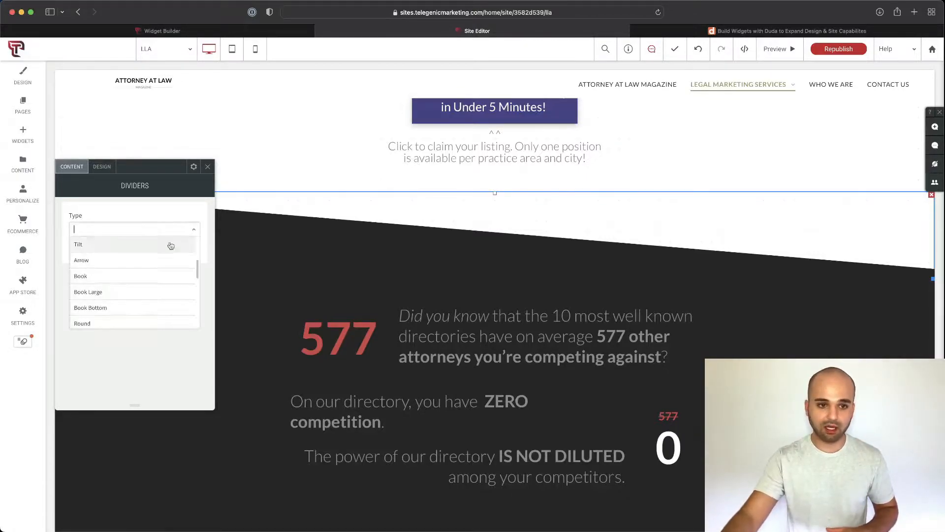
left_click(101, 166)
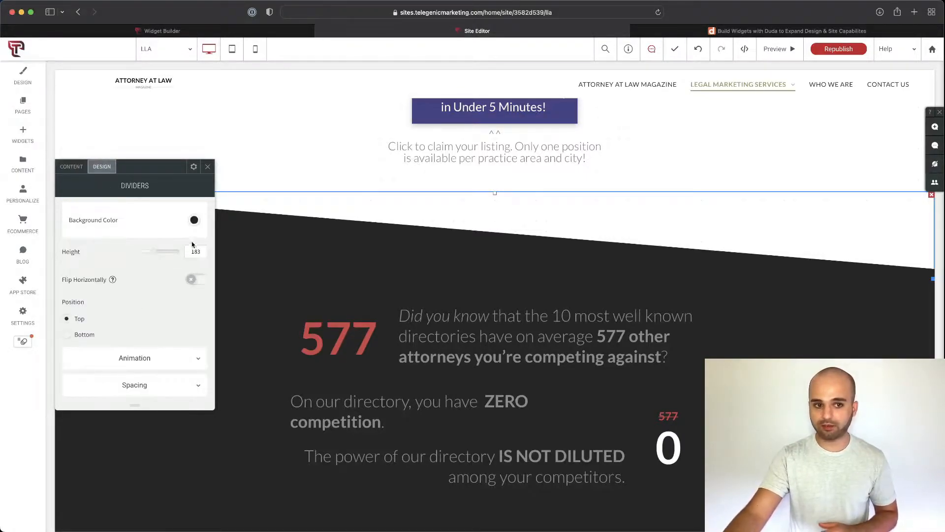
left_click(193, 220)
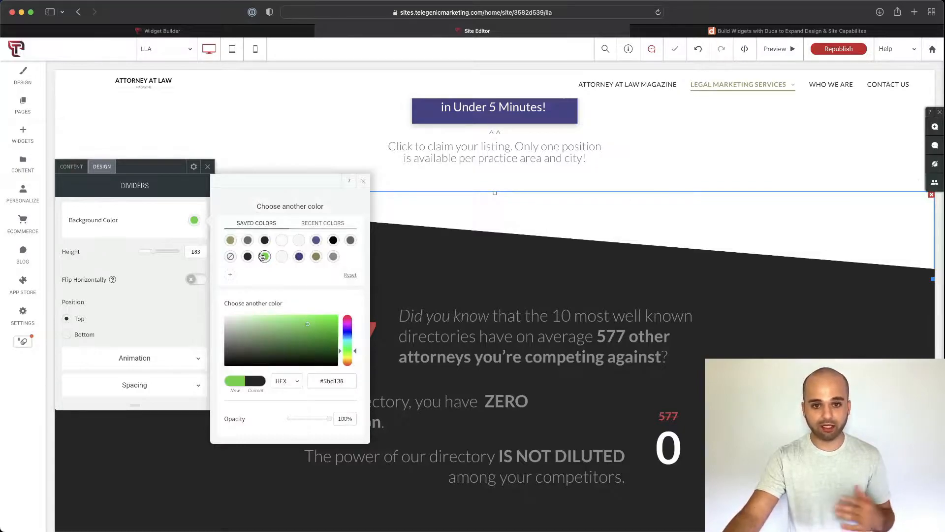
left_click(264, 240)
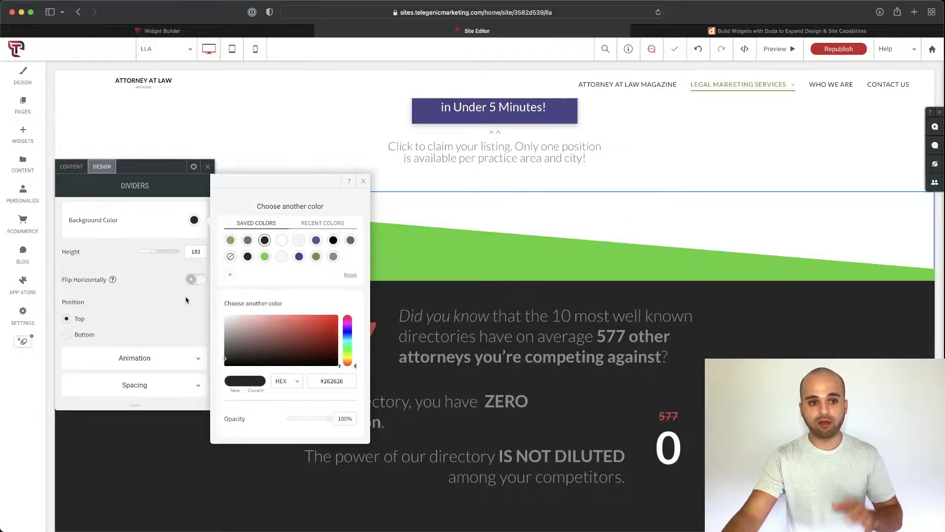
left_click(363, 180)
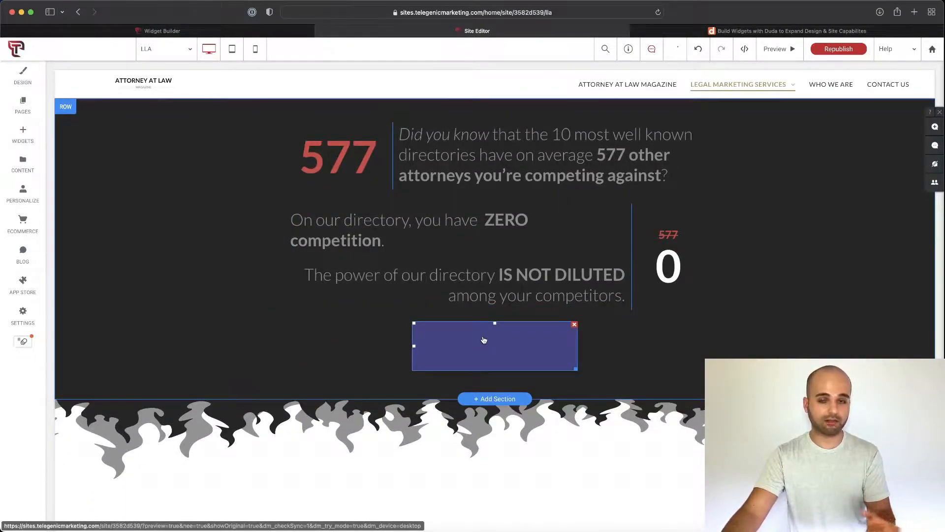
Step: Review the join button's content and design settings
right_click(494, 345)
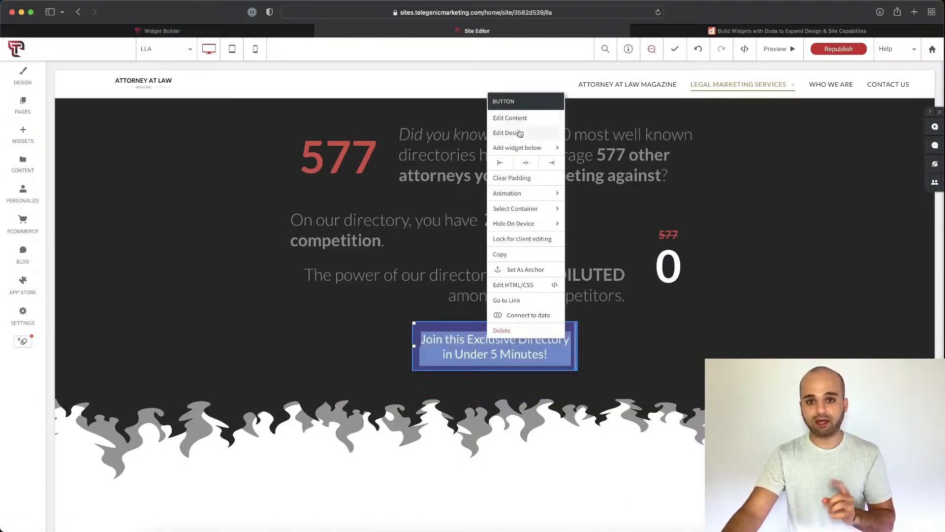
left_click(510, 118)
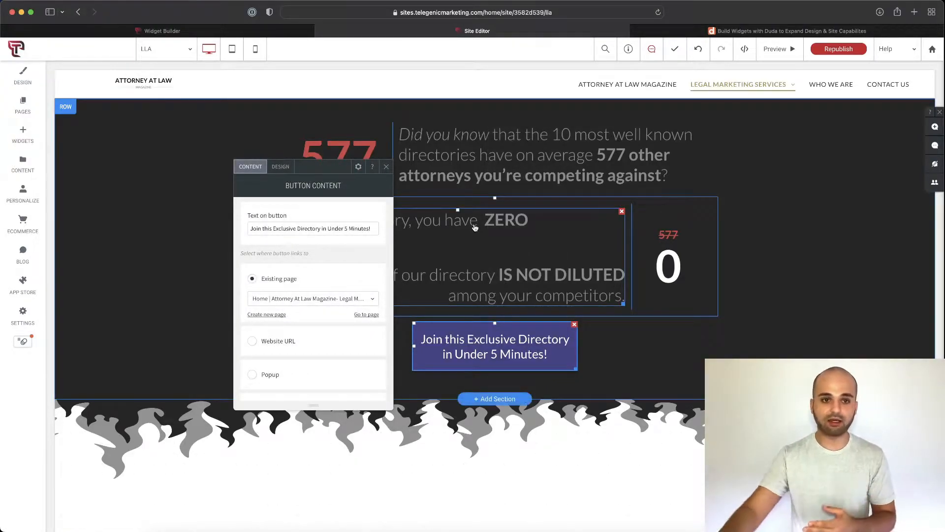
left_click(280, 166)
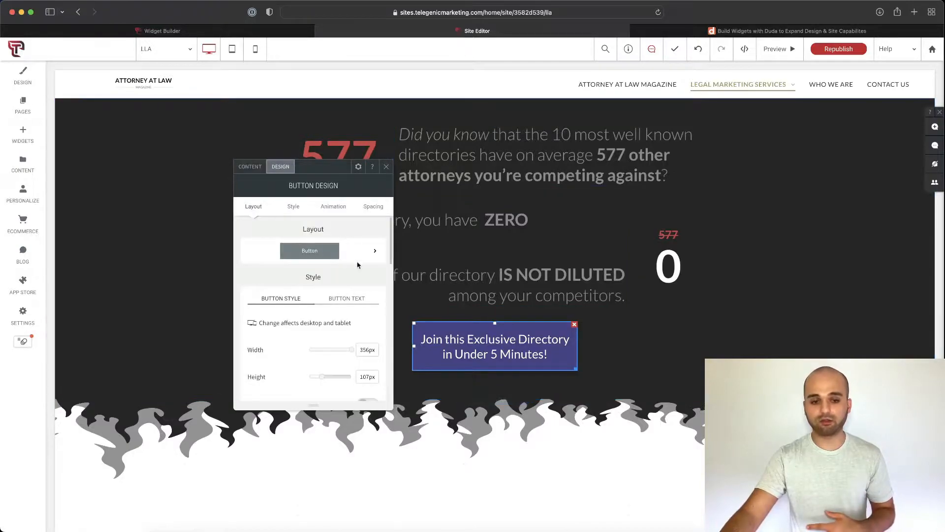
scroll("down", 3)
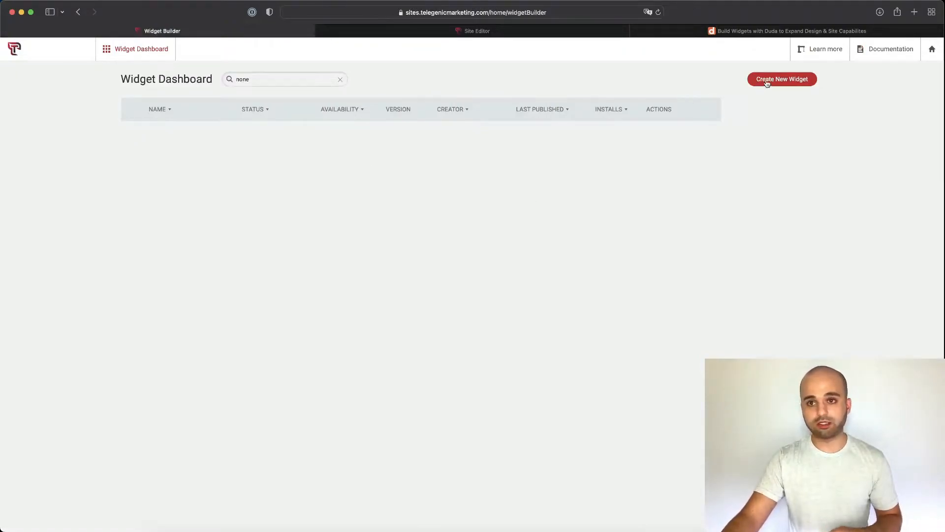
Step: Create a new widget named Test and look over its Content and Design editors
left_click(782, 79)
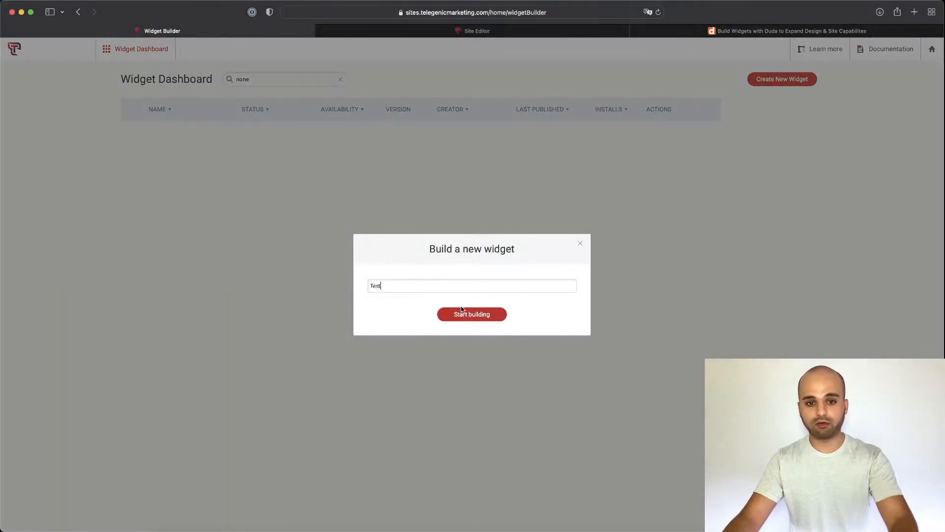
left_click(471, 313)
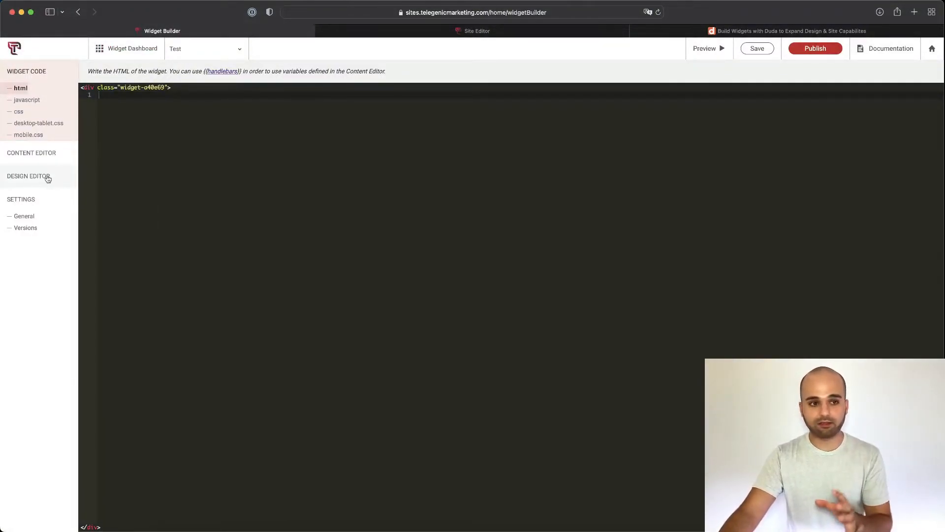
left_click(31, 153)
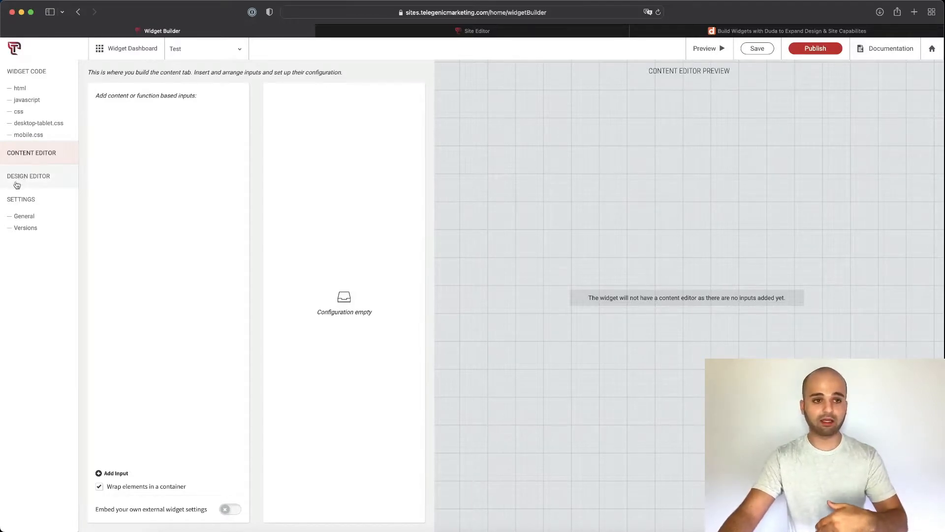
left_click(27, 175)
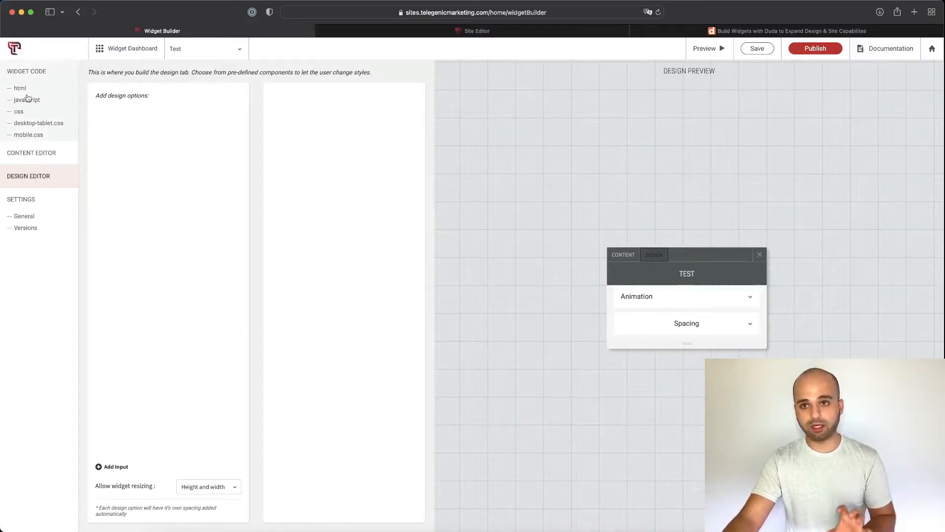
mouse_move(33, 109)
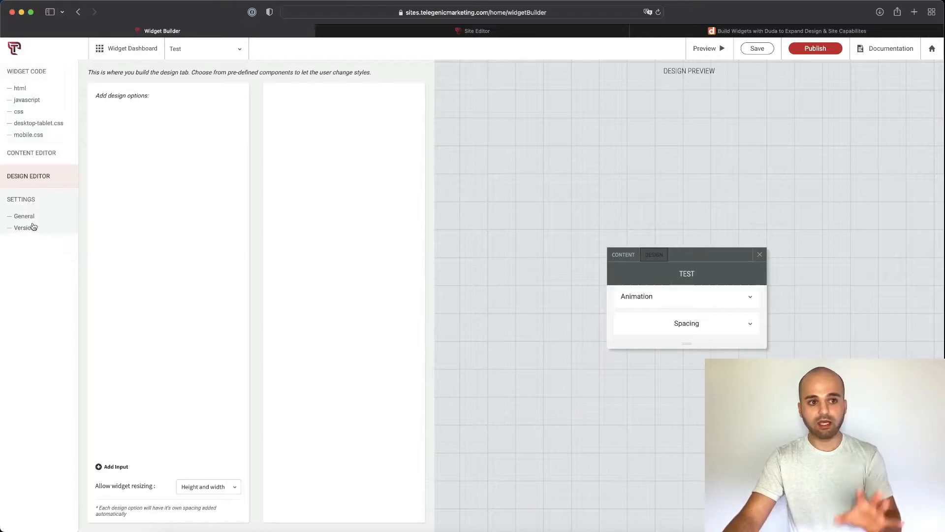
Step: Keep the widget's category as Basics in its General settings
left_click(24, 216)
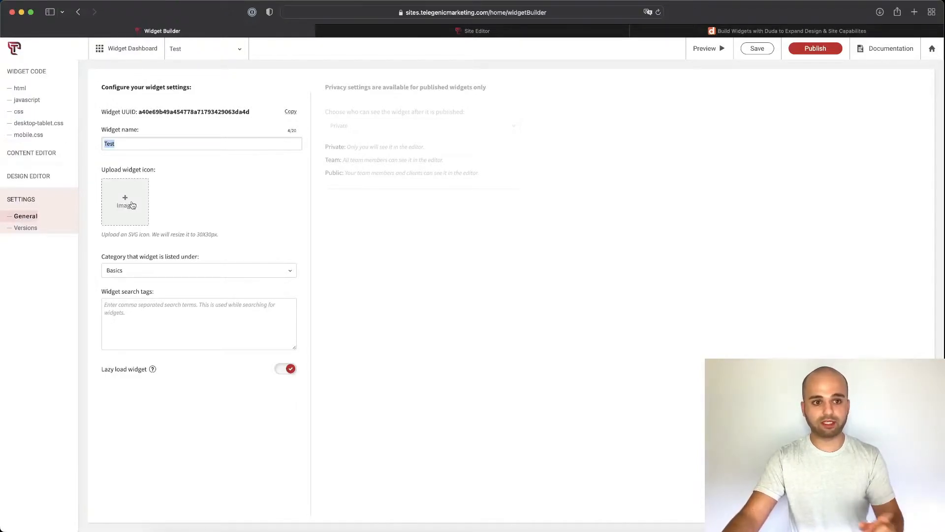
left_click(198, 270)
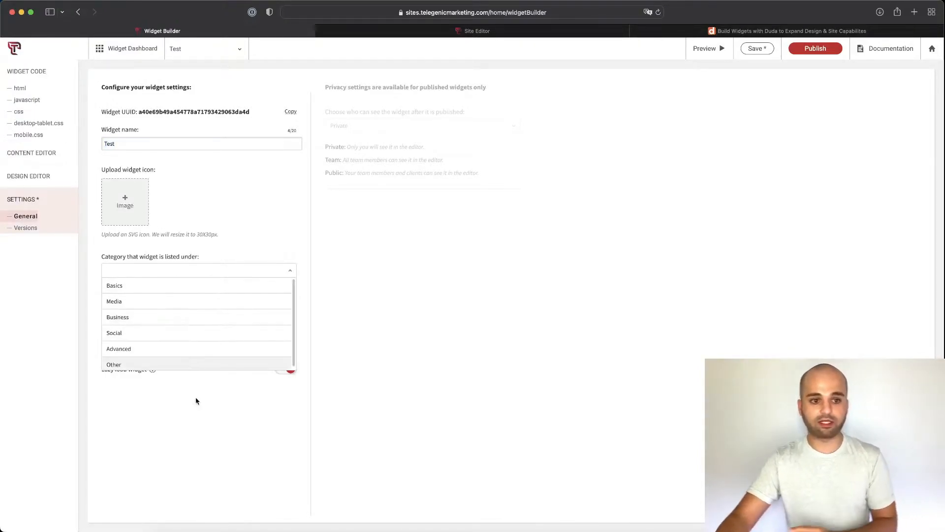
left_click(114, 285)
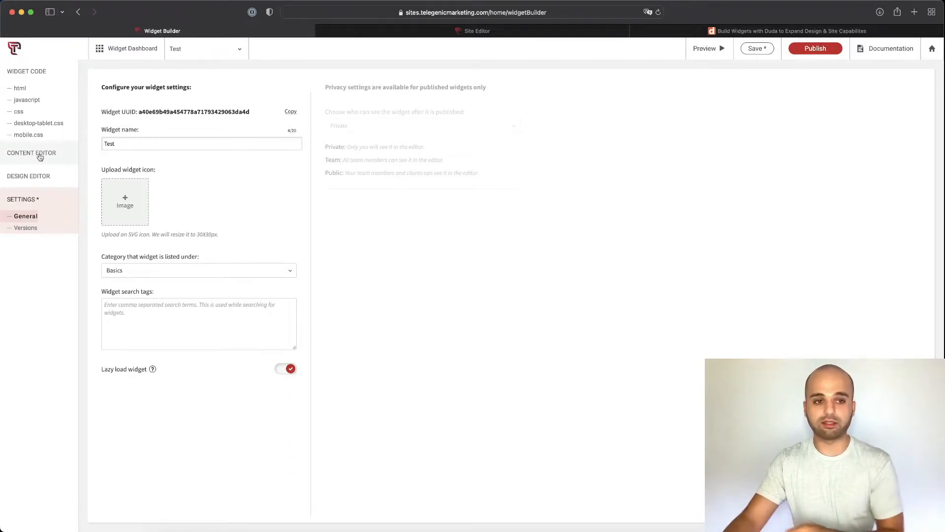
Step: Add a required Text input with variable 'name' and label 'Name', then view the HTML
left_click(31, 152)
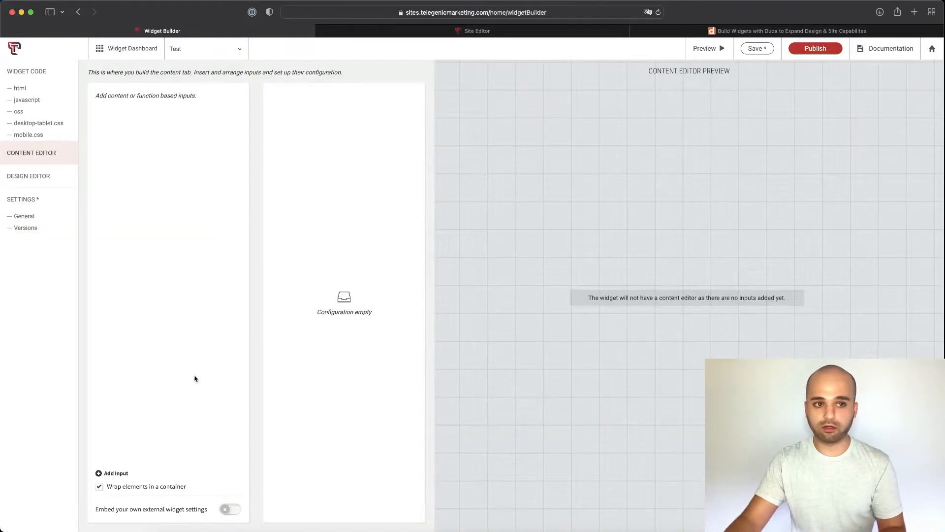
left_click(115, 473)
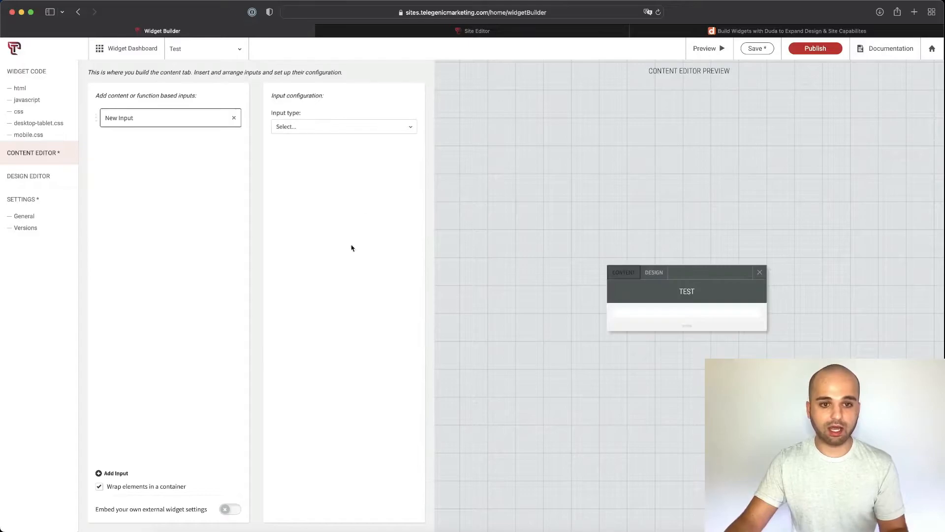
left_click(343, 126)
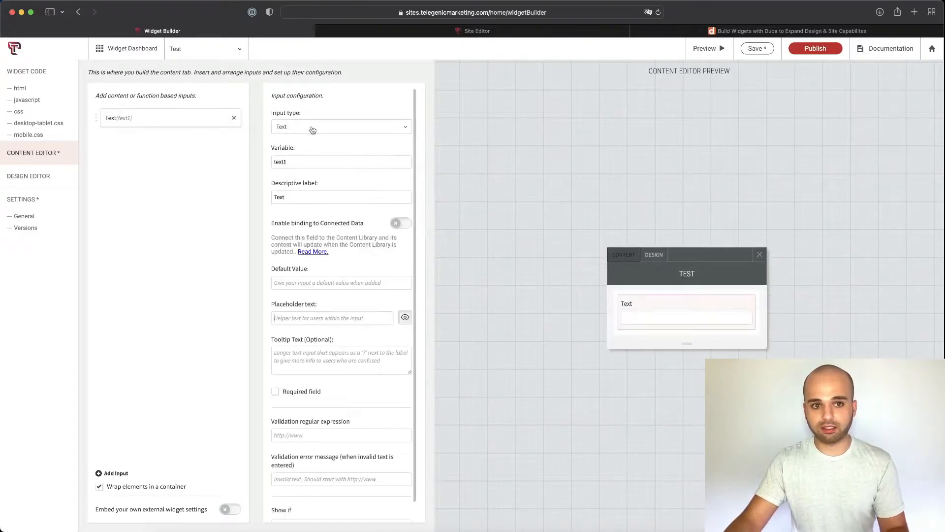
left_click(341, 127)
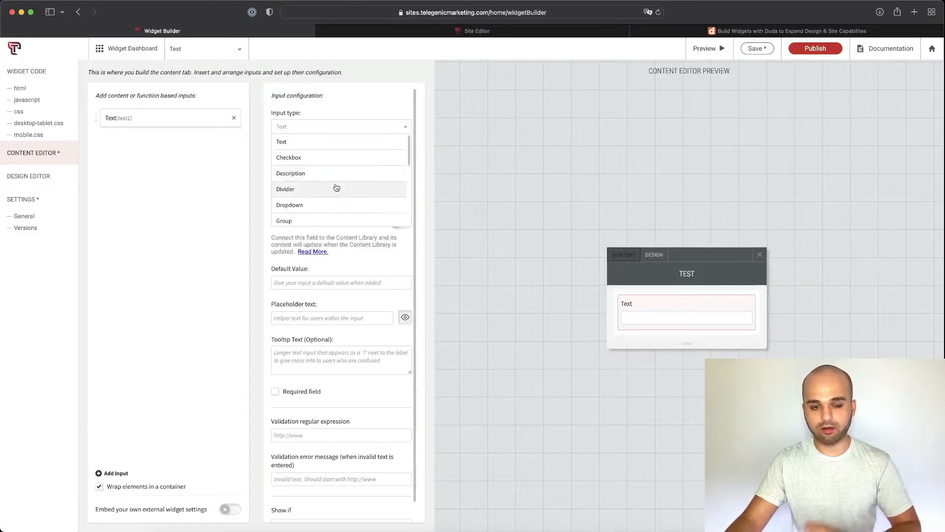
left_click(282, 141)
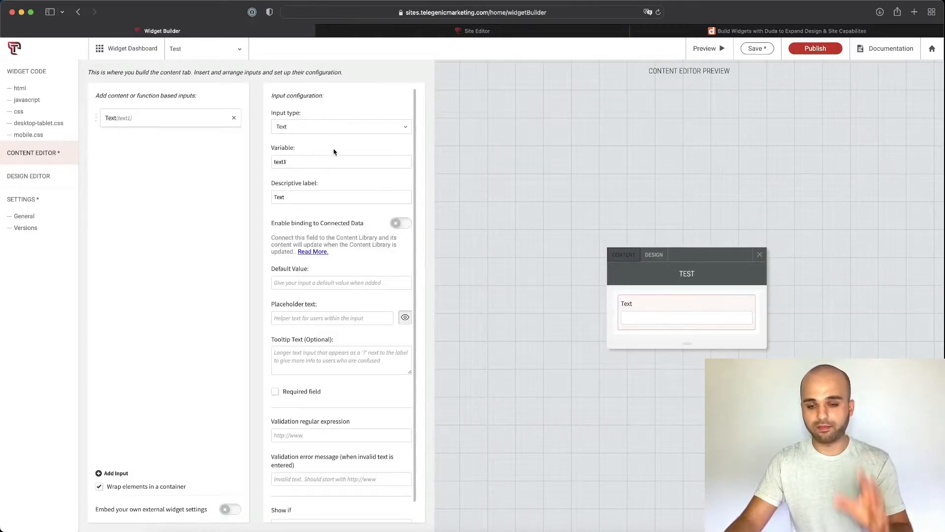
double_click(279, 162)
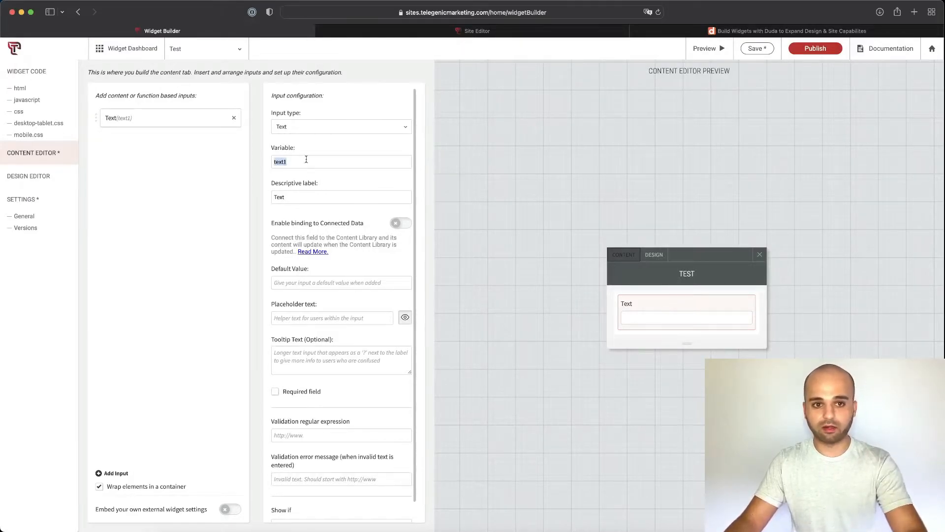
type("name")
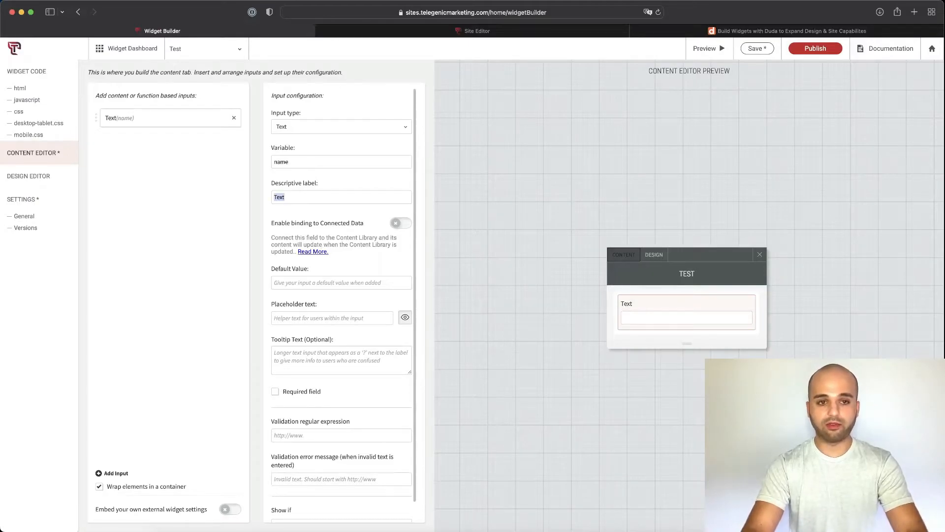
type("Name")
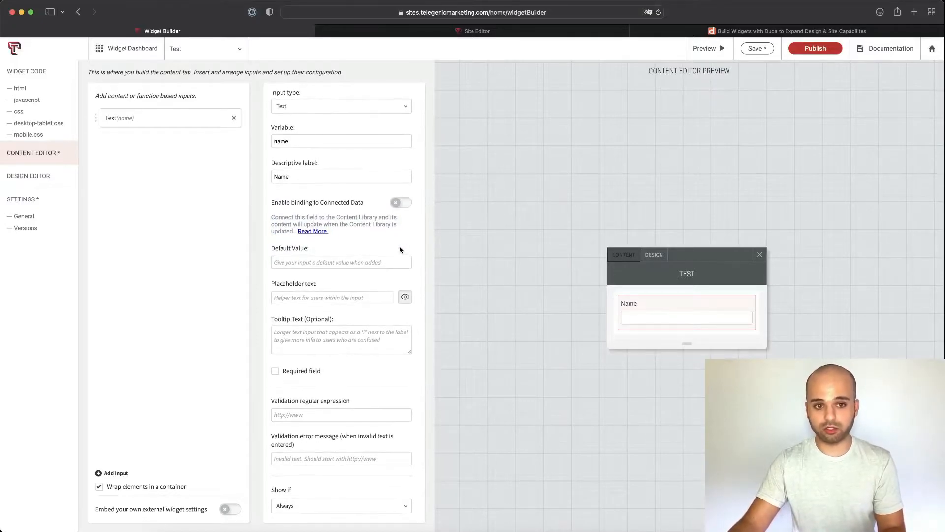
left_click(275, 371)
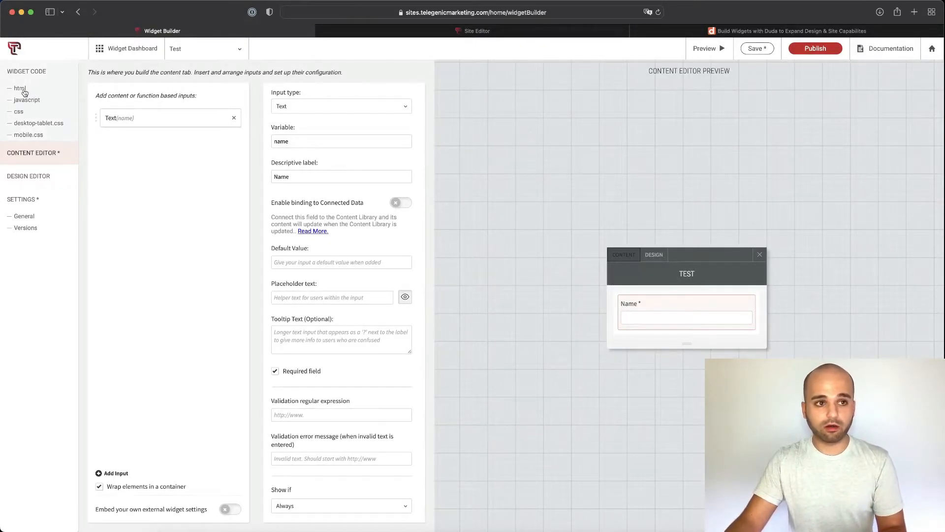
left_click(19, 88)
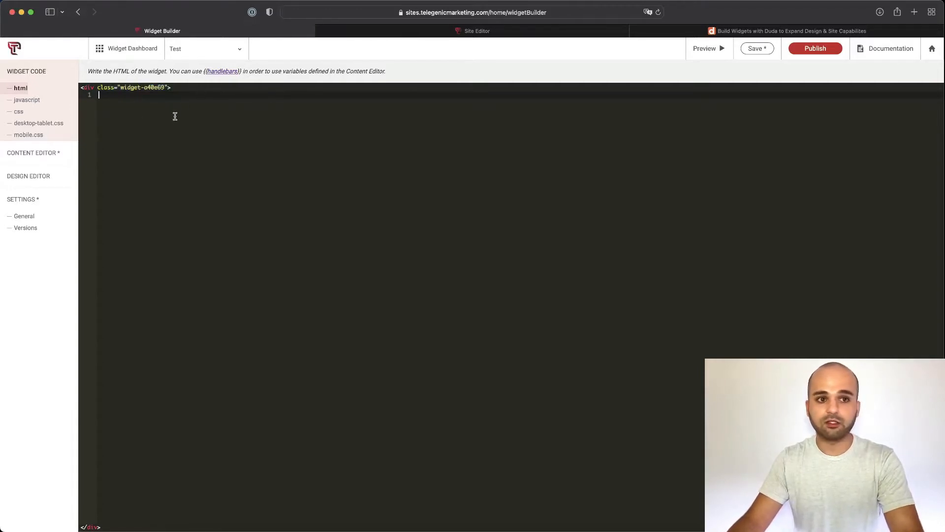
key("enter")
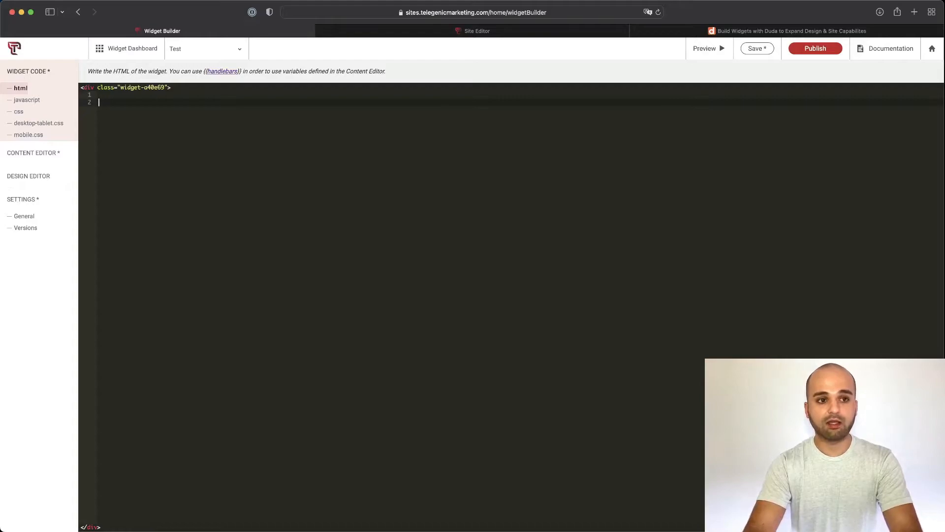
type("<h1></h1>")
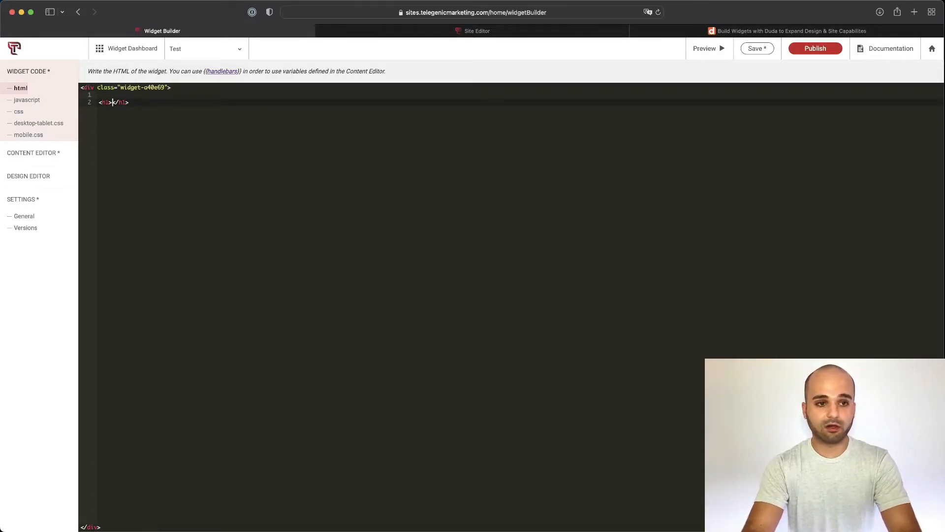
type("Hello, {{name")
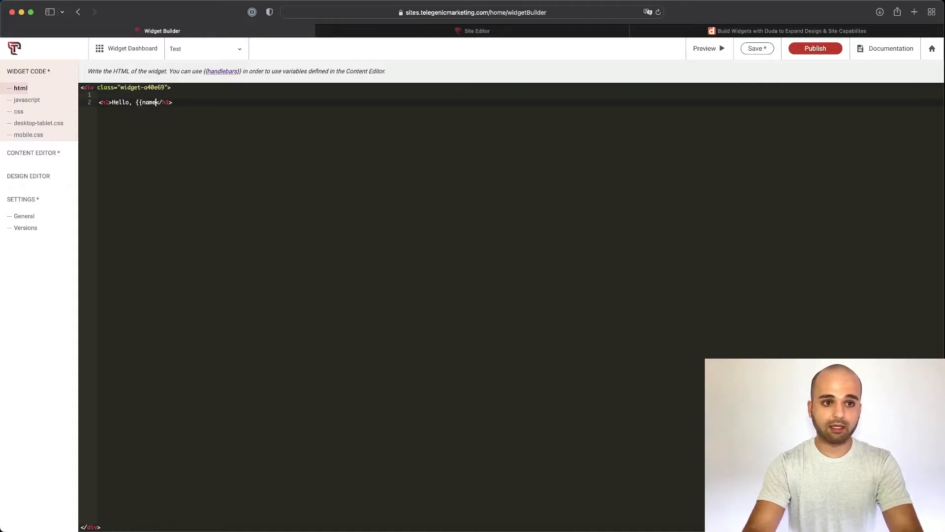
type("}}")
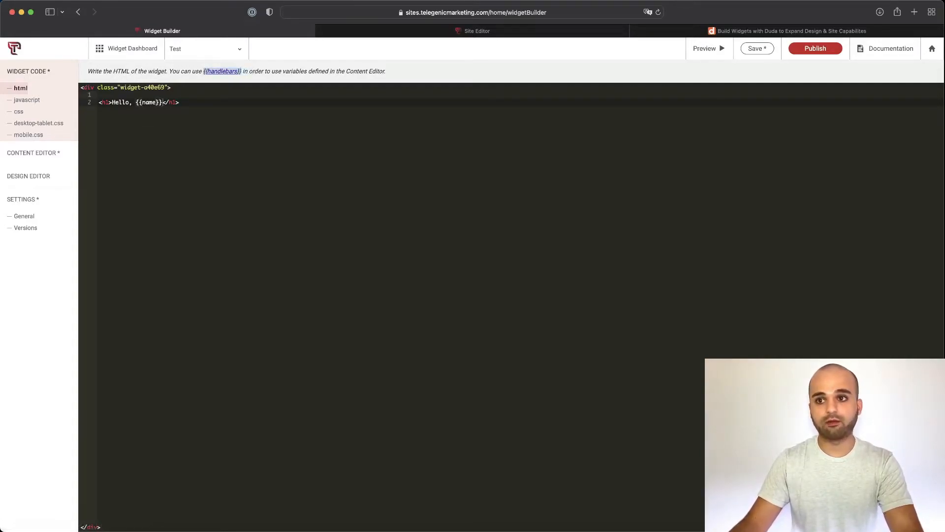
mouse_move(891, 48)
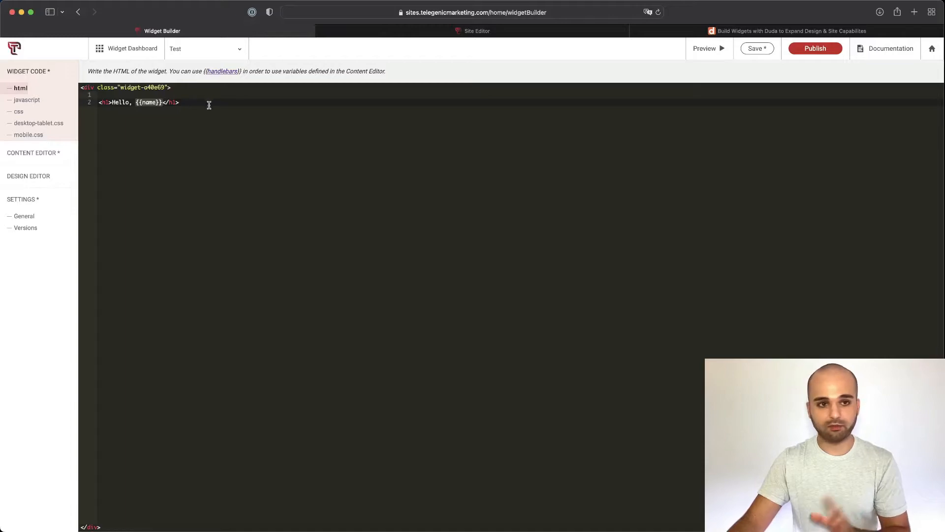
mouse_move(214, 113)
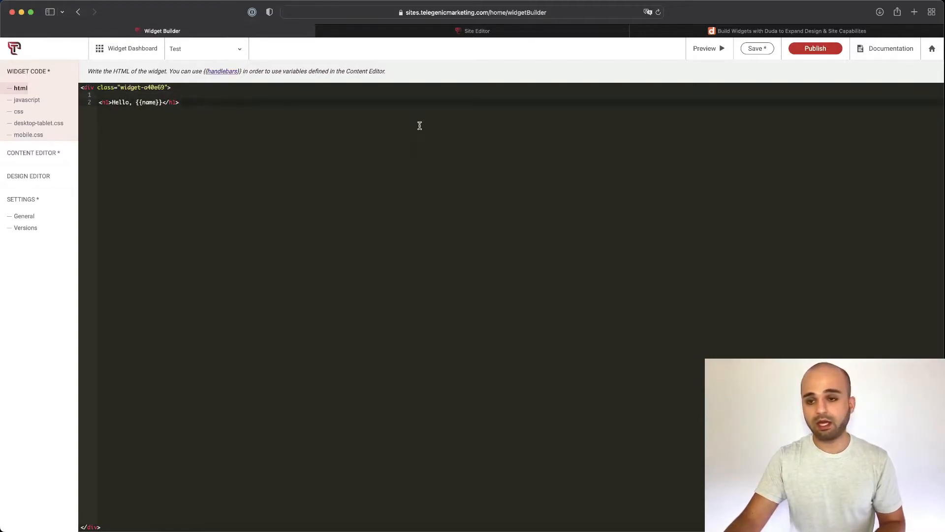
mouse_move(704, 49)
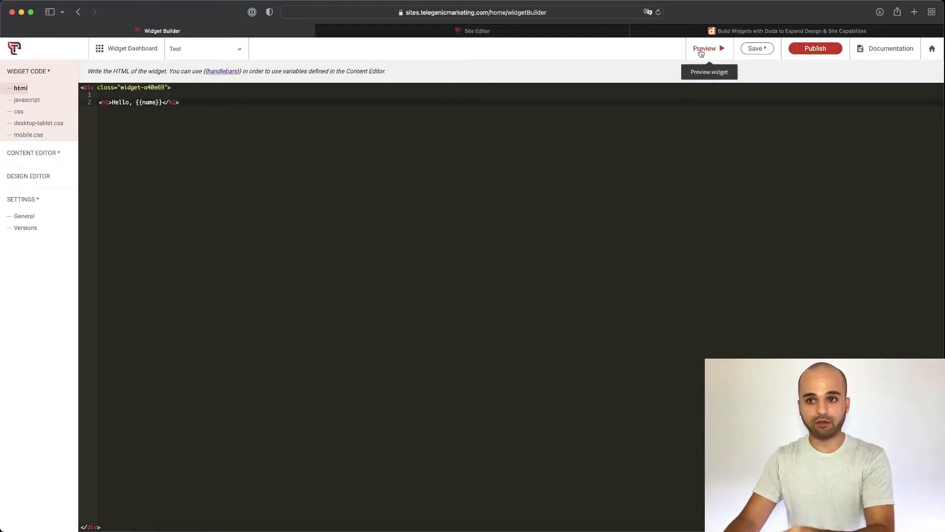
Step: Preview the widget with 'Create Today' as the name, showing 'Hello, Create Today'
left_click(704, 48)
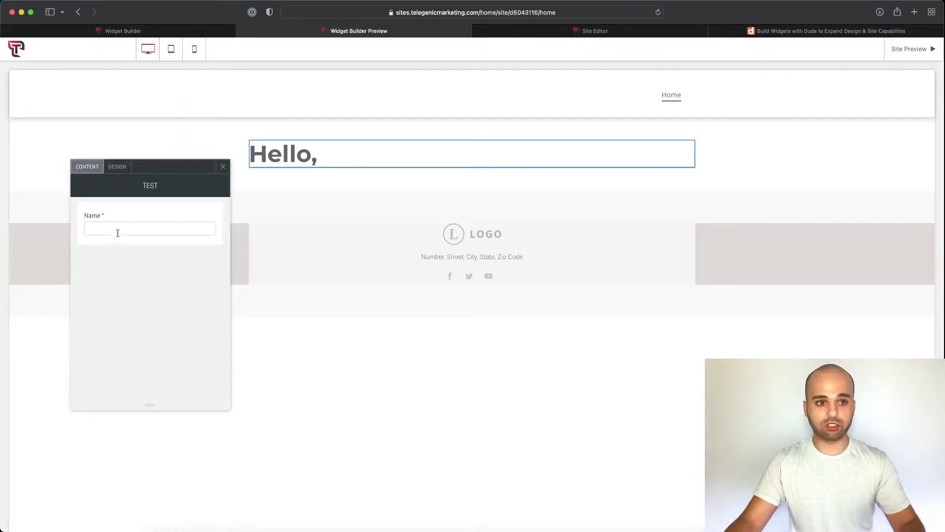
type("Create Today")
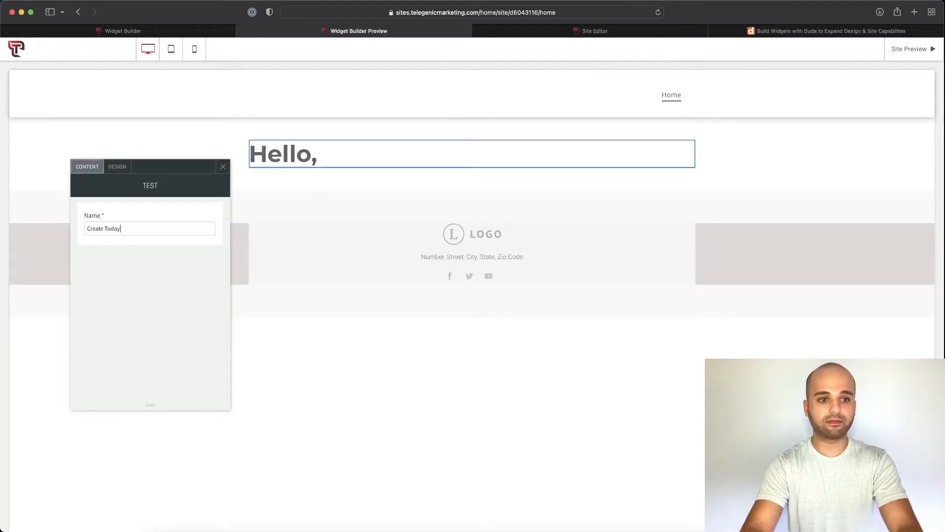
left_click(150, 228)
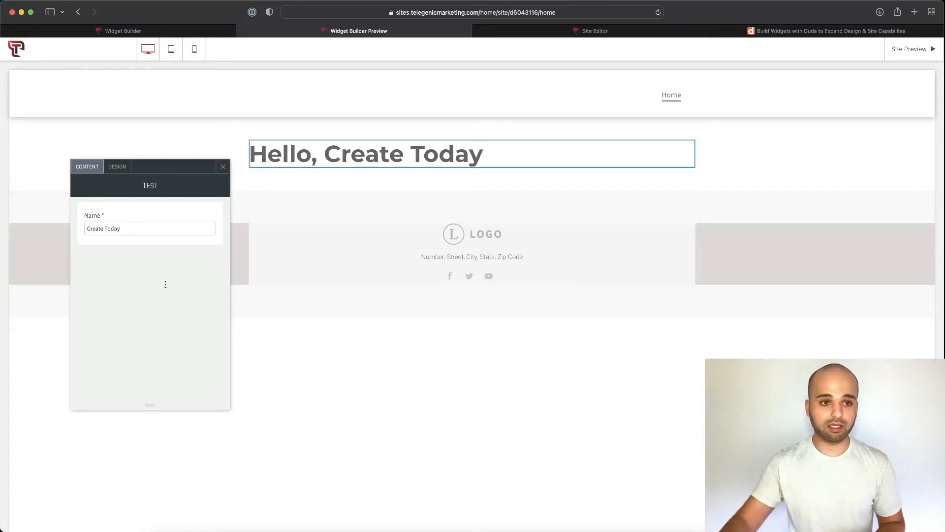
left_click(117, 166)
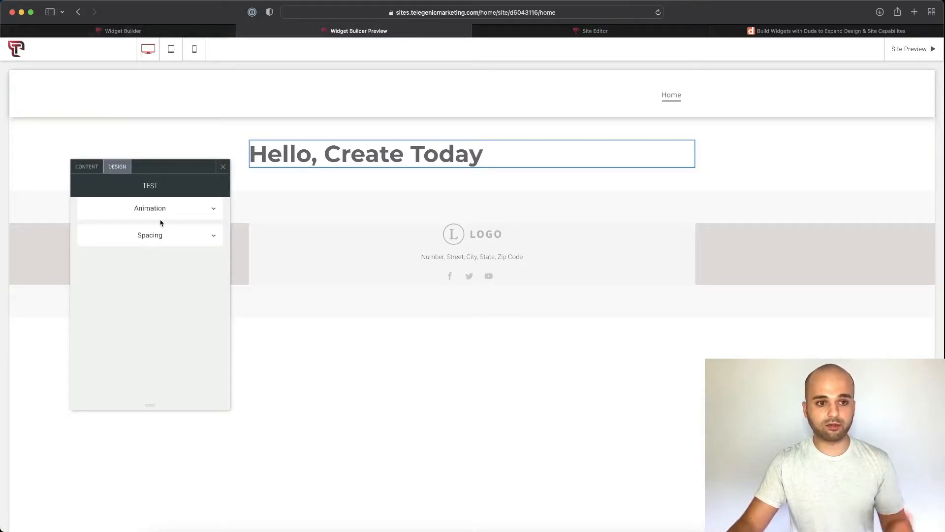
left_click(86, 167)
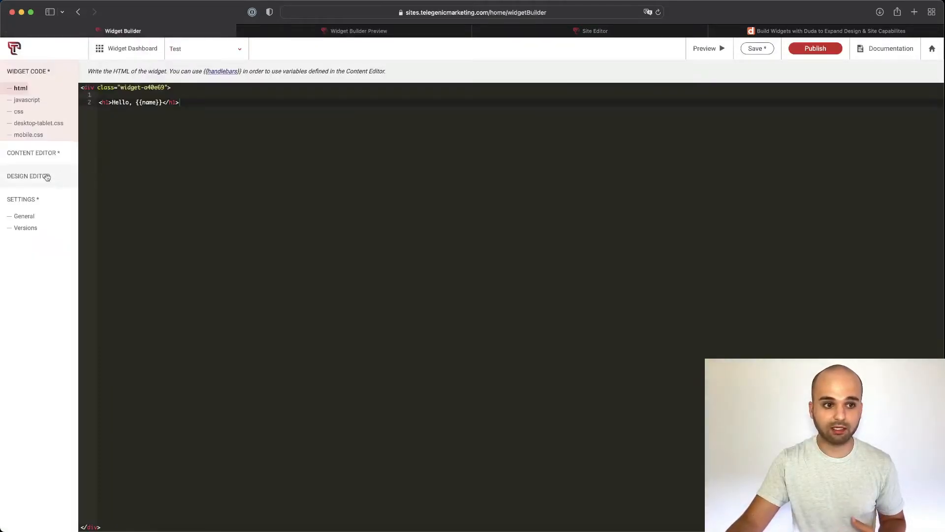
Step: Add a 'Name Color' color picker design option as variable colorName with black default
left_click(27, 176)
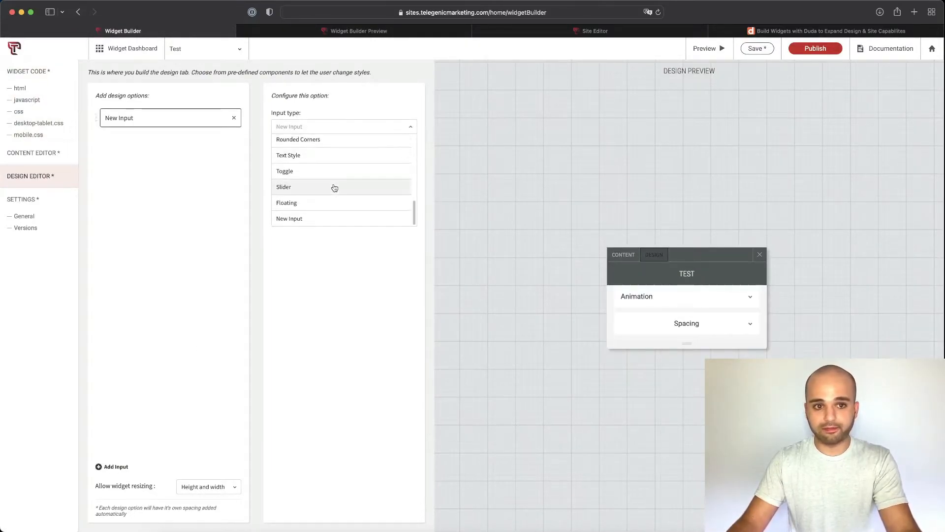
scroll("down", 3)
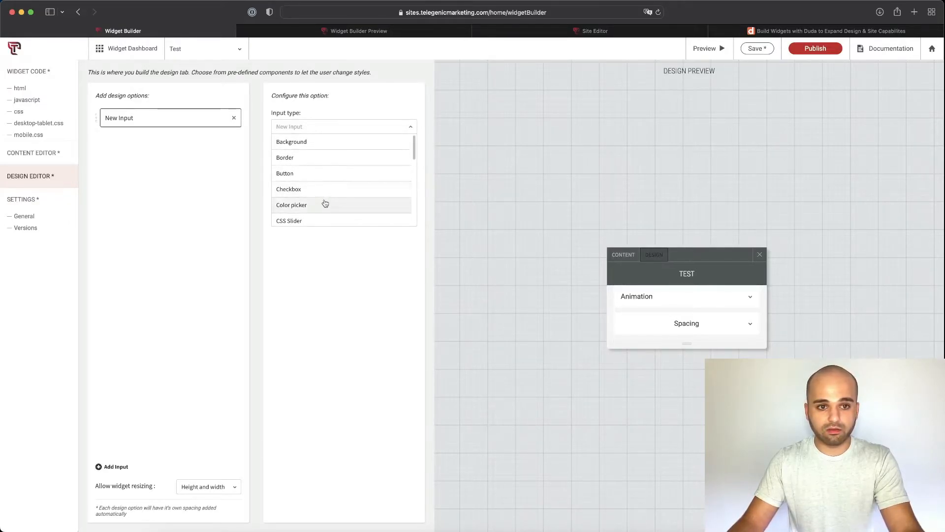
left_click(291, 205)
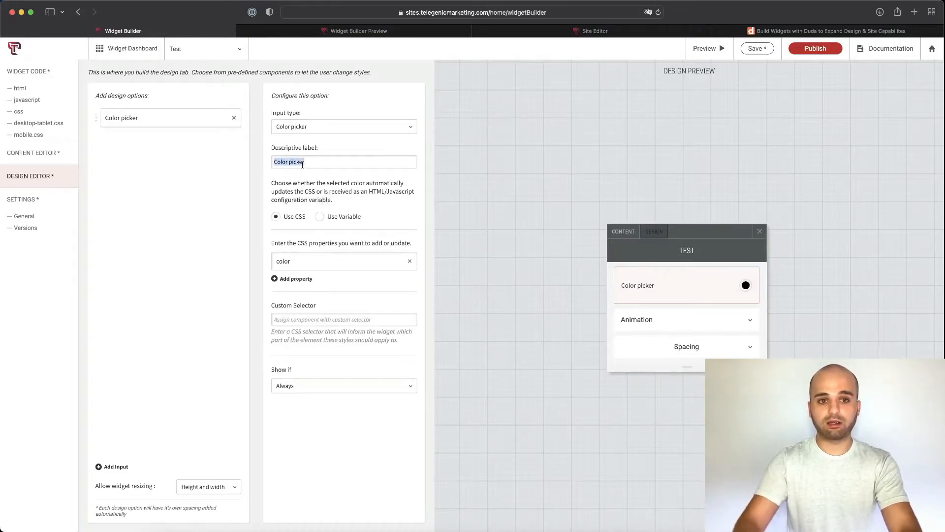
type("c")
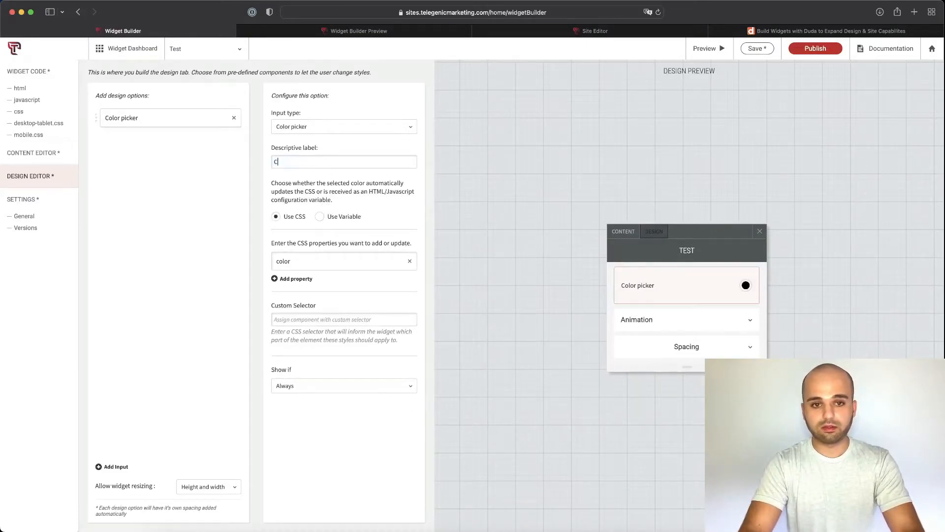
type("Name COlor")
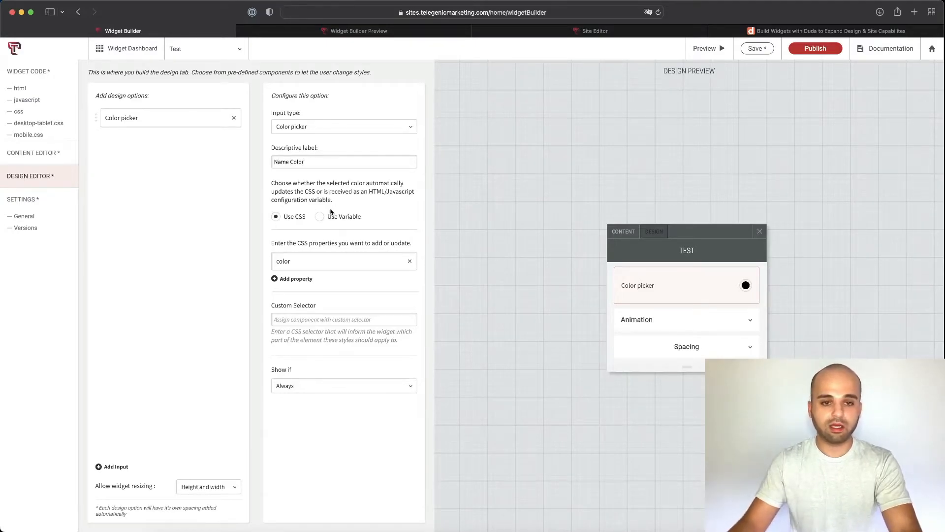
left_click(320, 217)
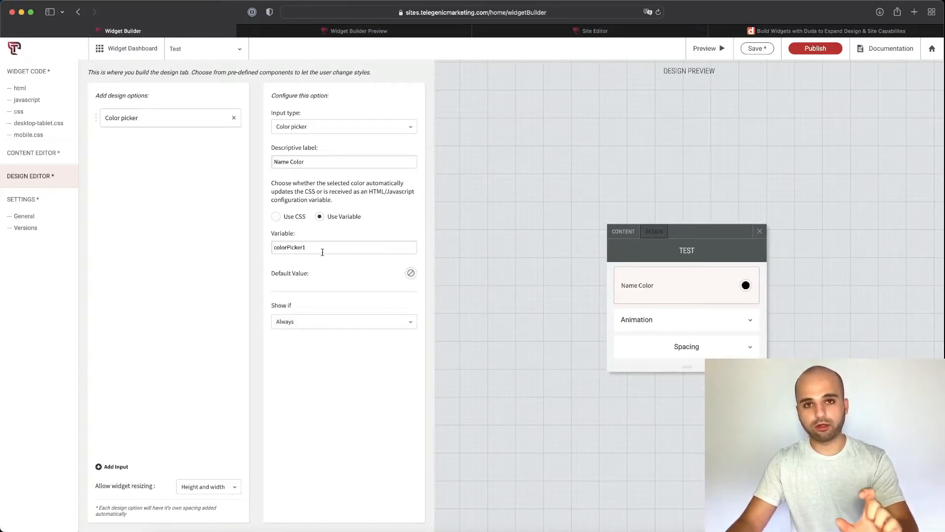
double_click(289, 247)
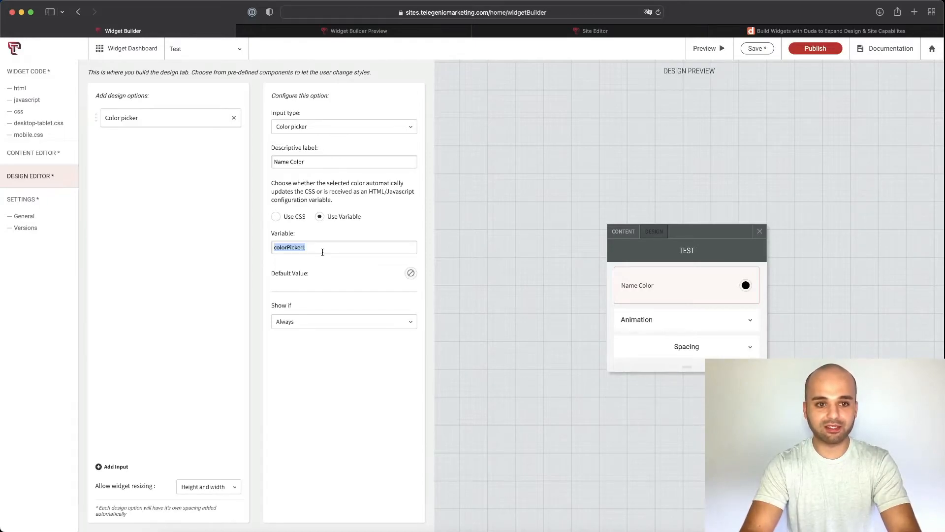
type("colorName")
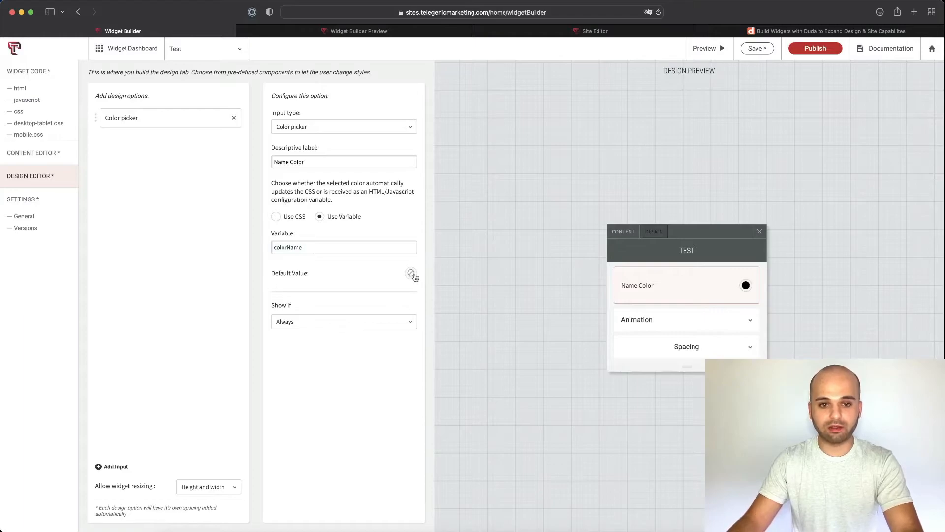
left_click(411, 275)
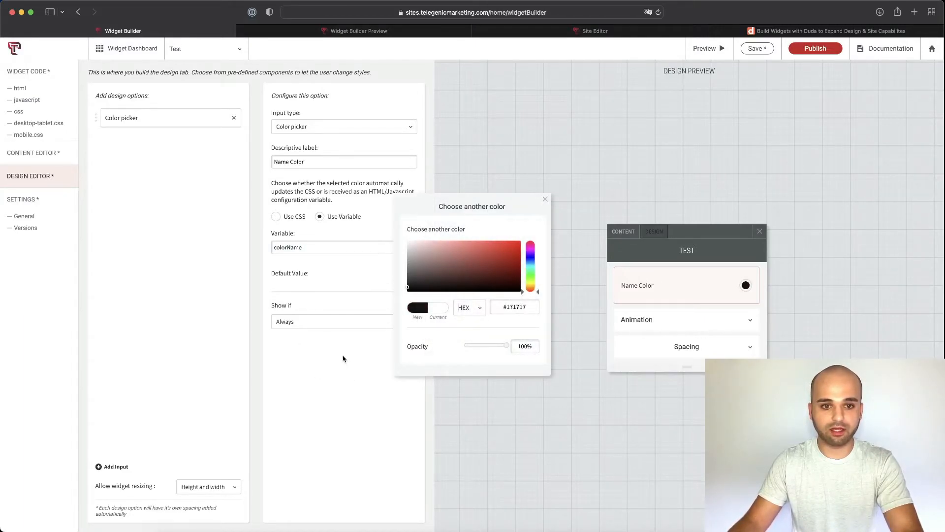
left_click(544, 199)
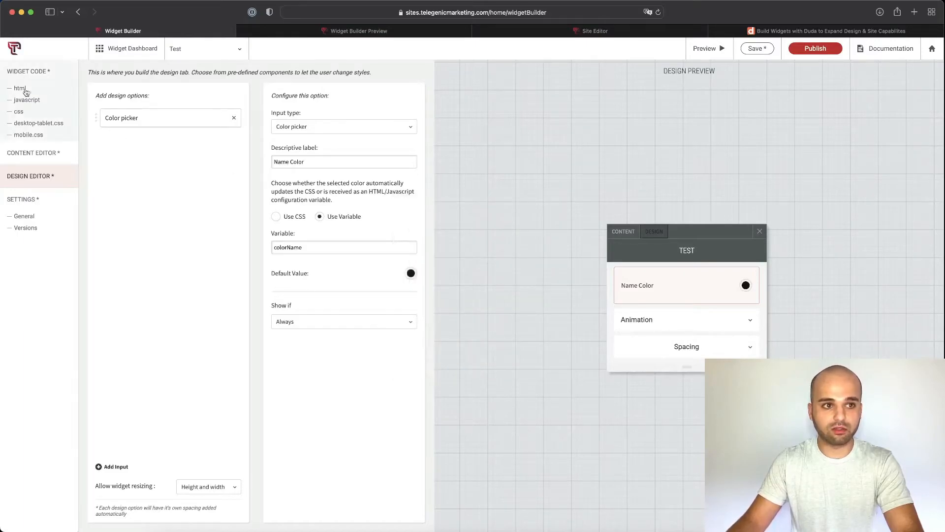
Step: Wrap {{name}} in the h1 with a span styled color: {{colorName}}
left_click(19, 88)
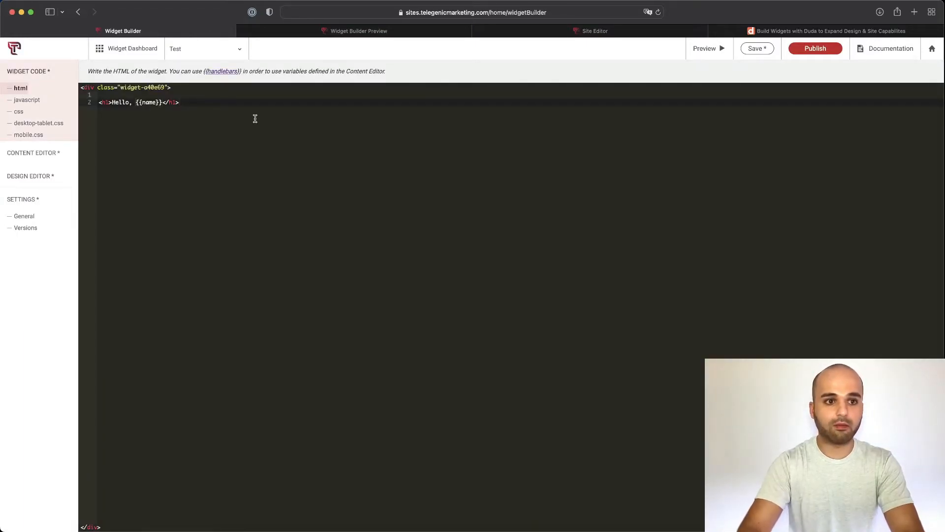
type("<span></span>")
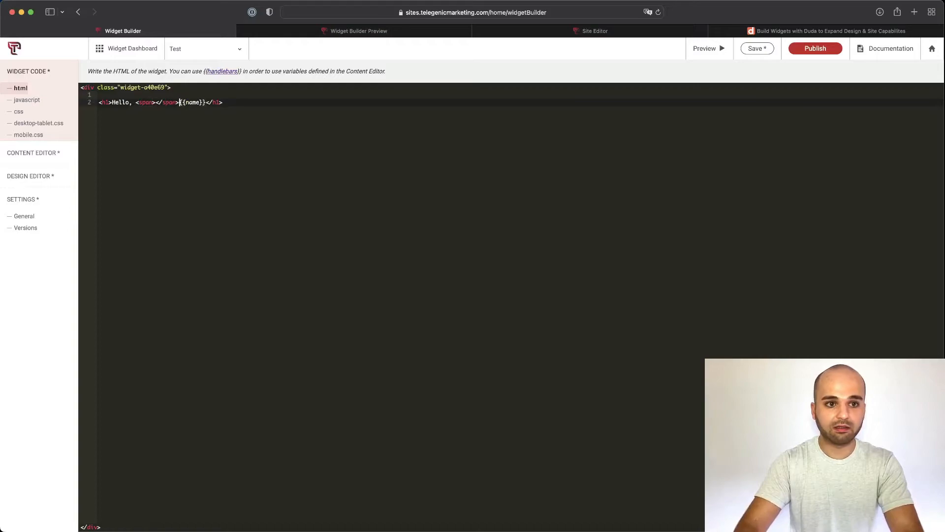
type("style=\"color: {{colorName}};")
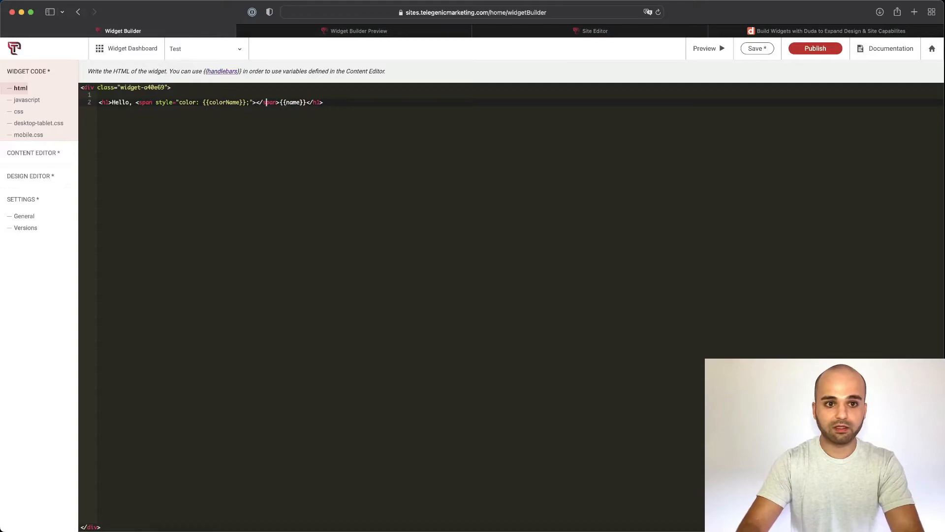
key("Backspace")
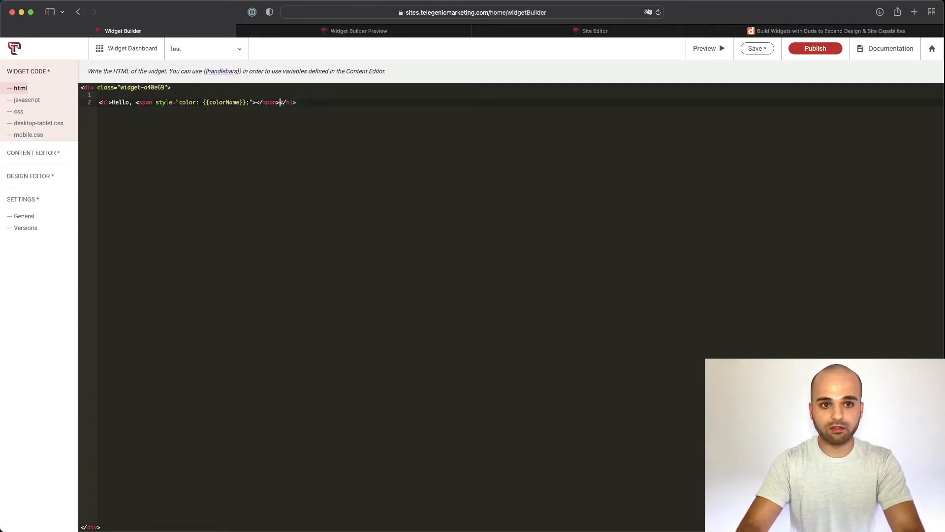
type("{{name}}")
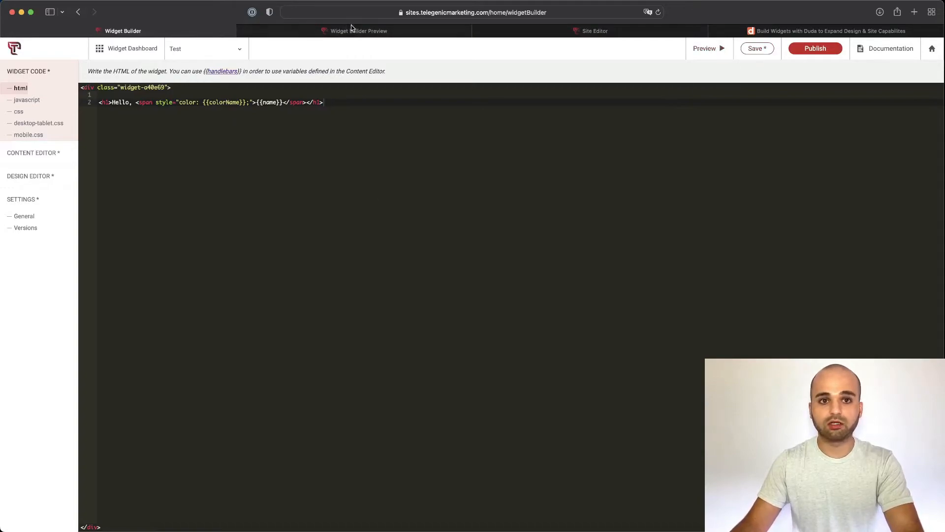
Step: Preview the widget and recolour the greeting name purple through Name Color
left_click(359, 31)
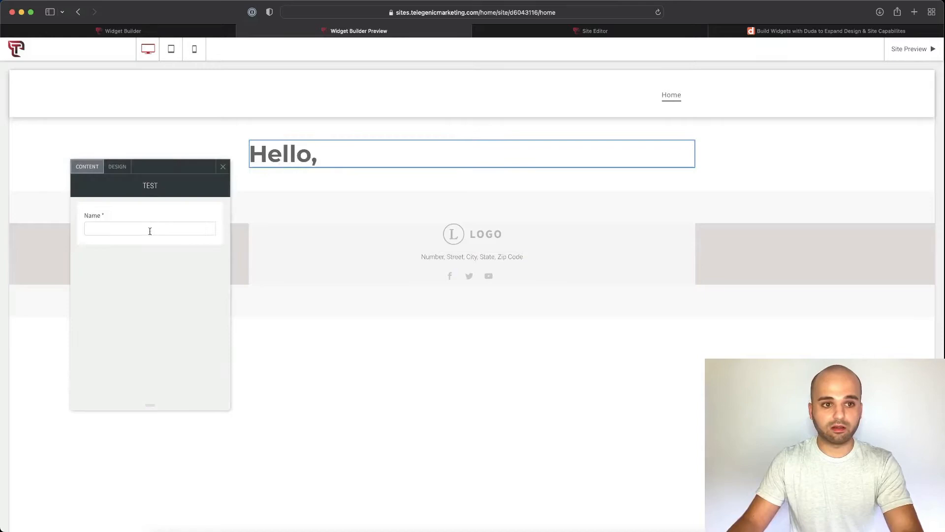
type("Create Today")
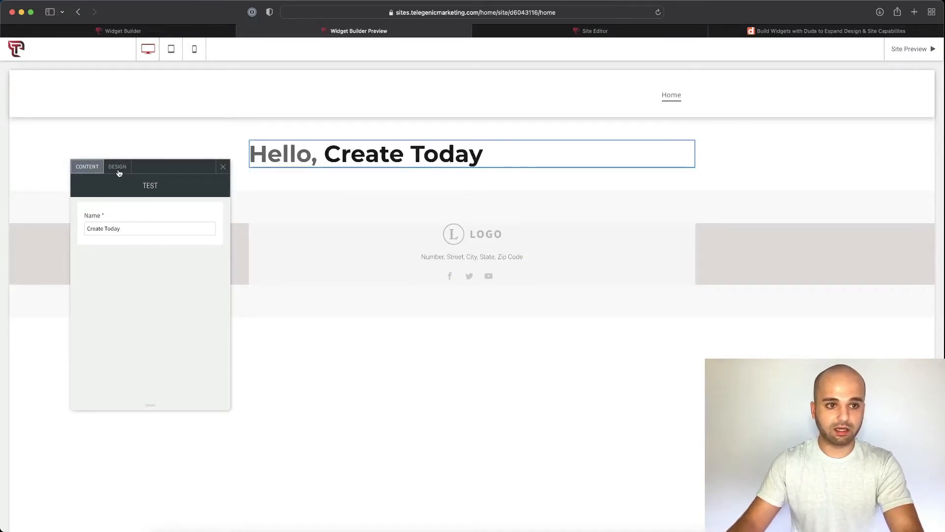
left_click(117, 166)
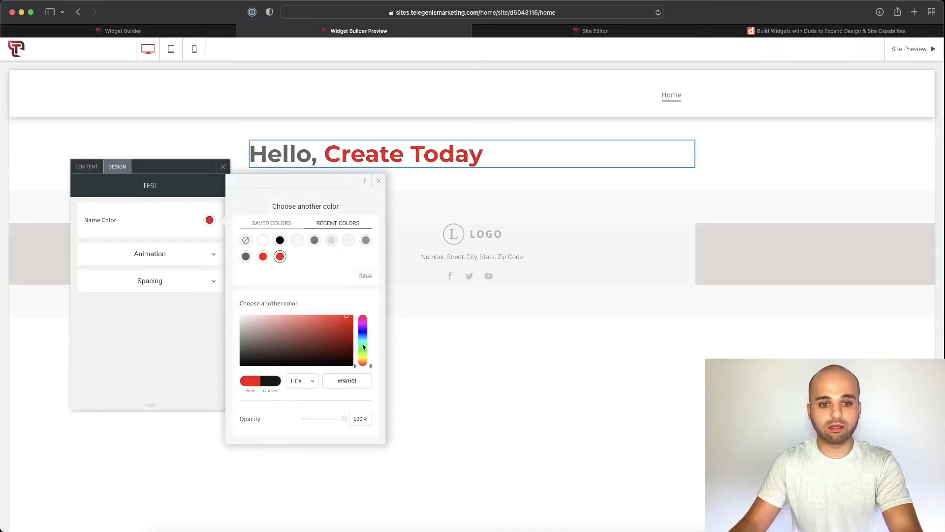
left_click_drag(362, 359, 363, 328)
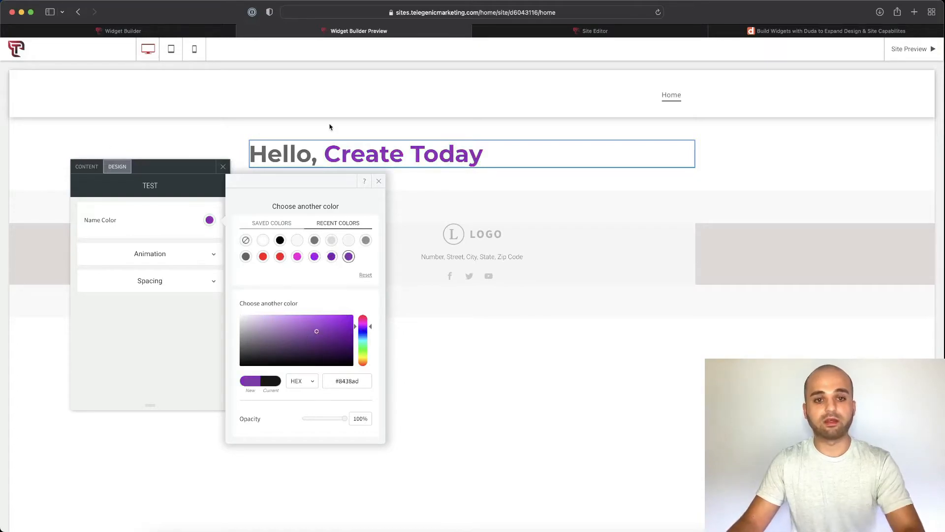
left_click(122, 30)
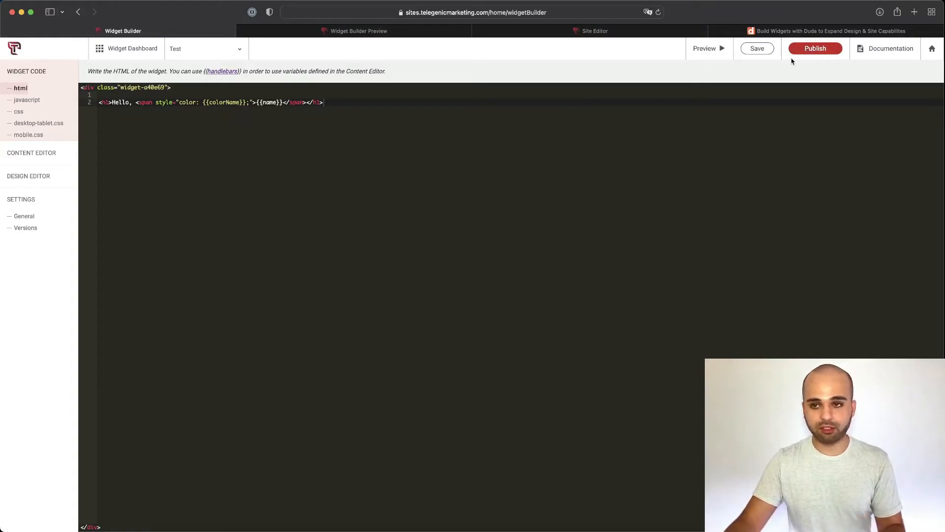
Step: Add an 'Enter your name' paragraph above the Hello heading and start republishing
left_click(816, 48)
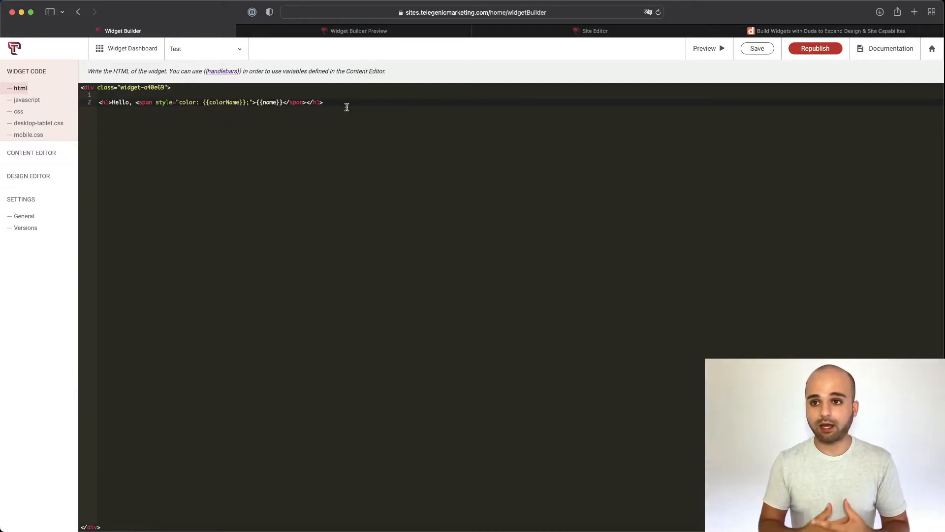
mouse_move(307, 116)
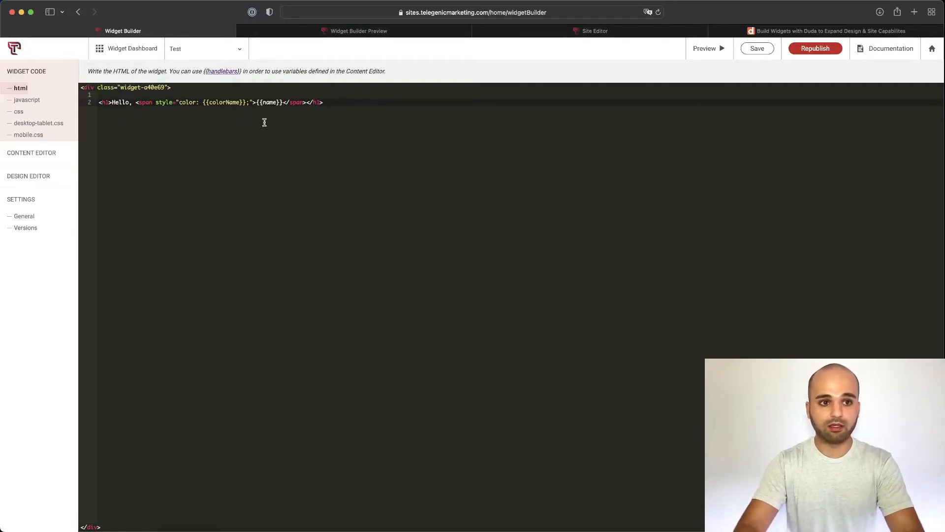
key("Enter")
type("<p>Enter your </p>")
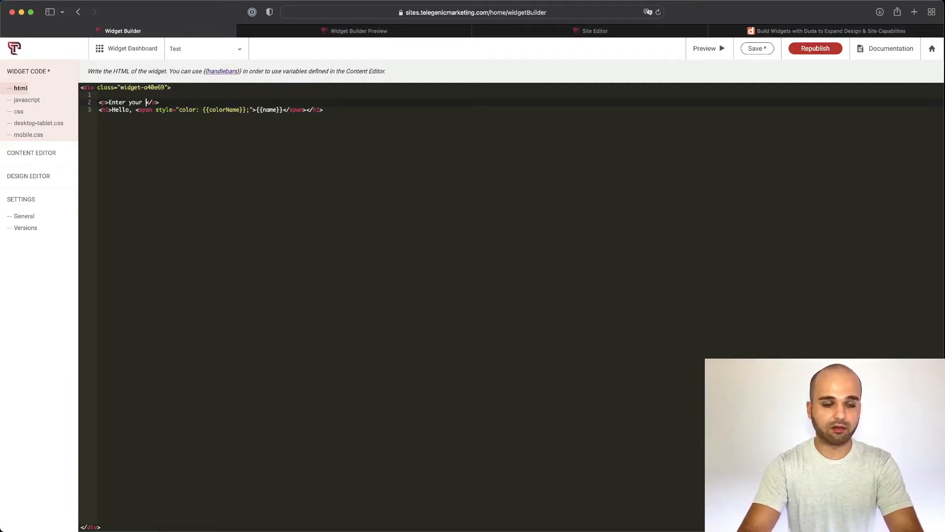
type("name")
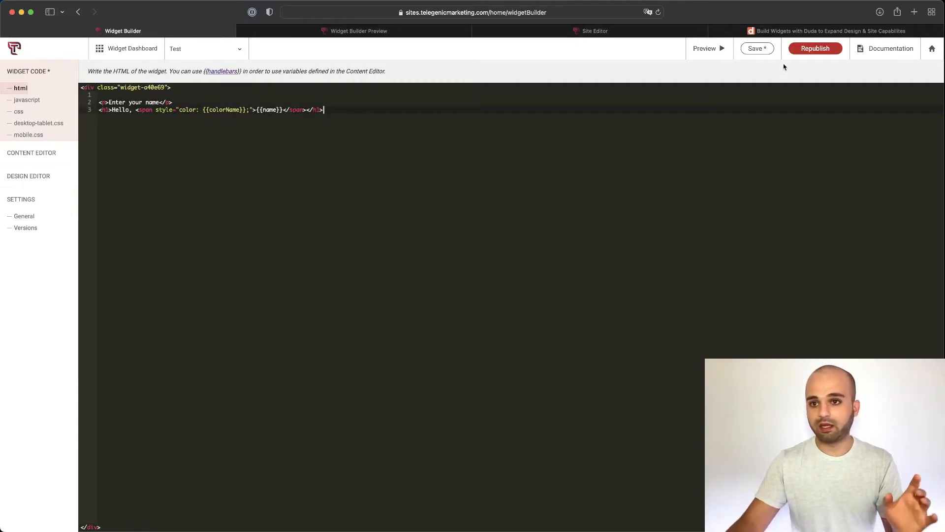
left_click(814, 49)
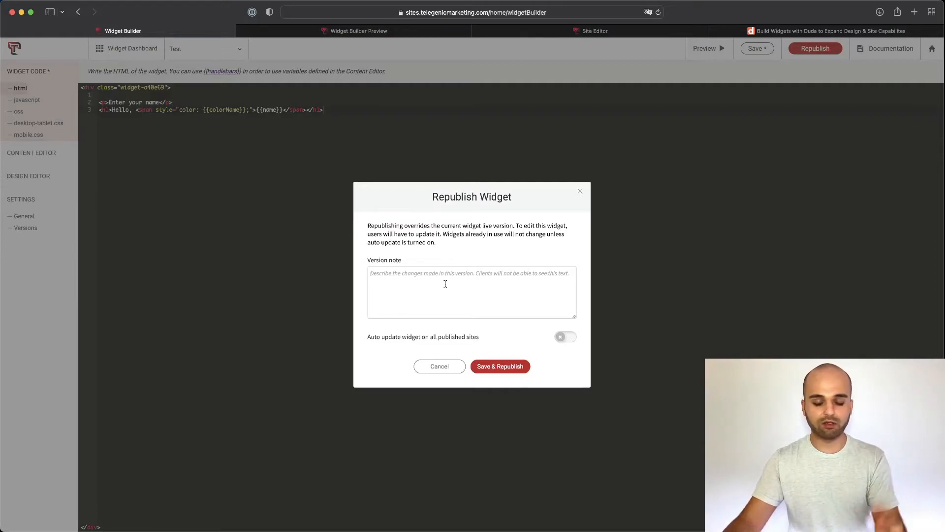
Step: Enter 'added description' as the version note and close the Republish Widget dialog
type("added description")
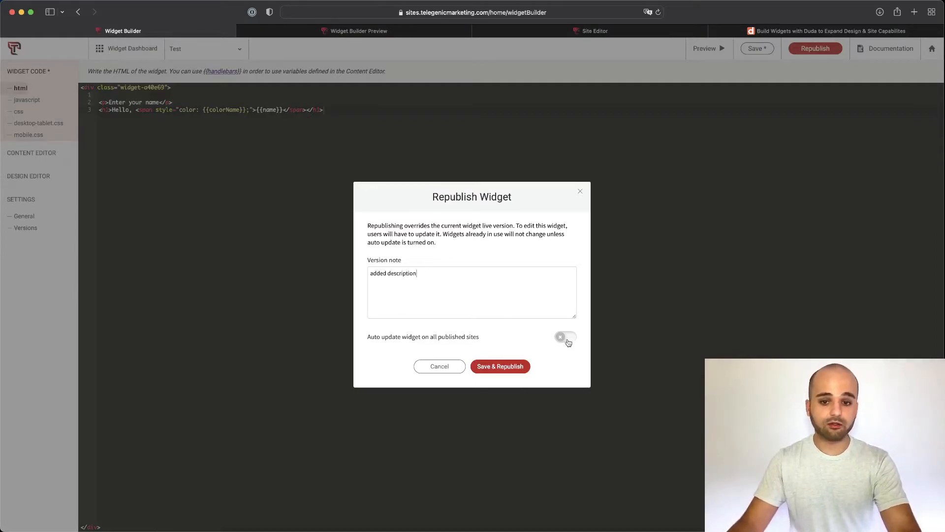
left_click(565, 336)
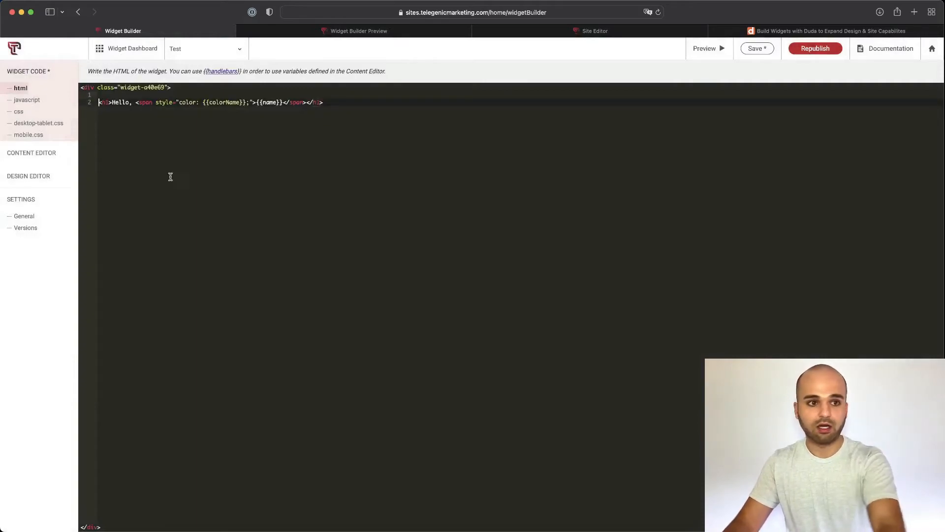
Step: Add a Description input reading 'Add your name' and a Divider input, then return to the HTML
left_click(31, 152)
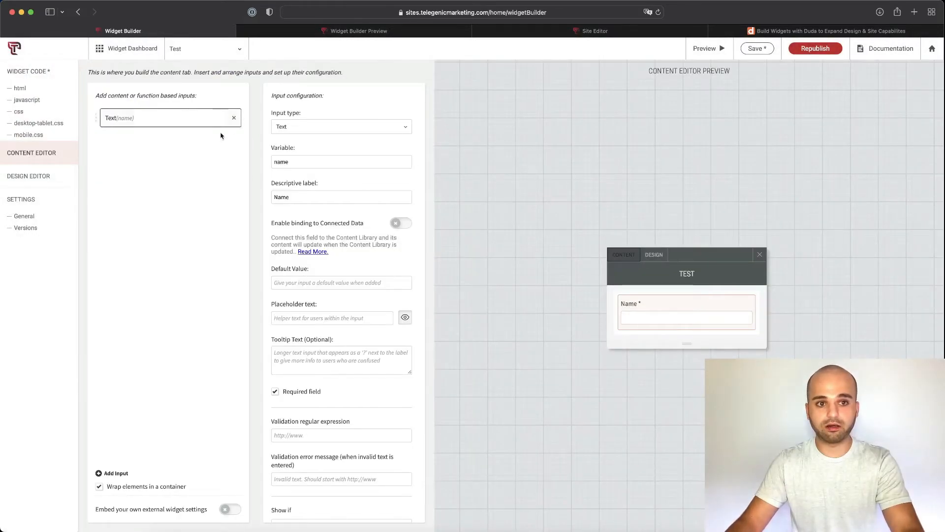
left_click(115, 473)
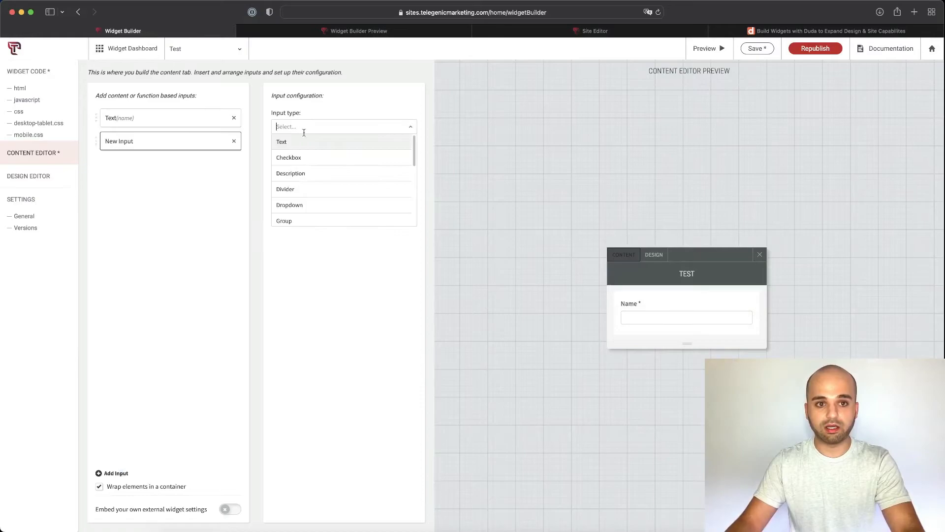
left_click(290, 173)
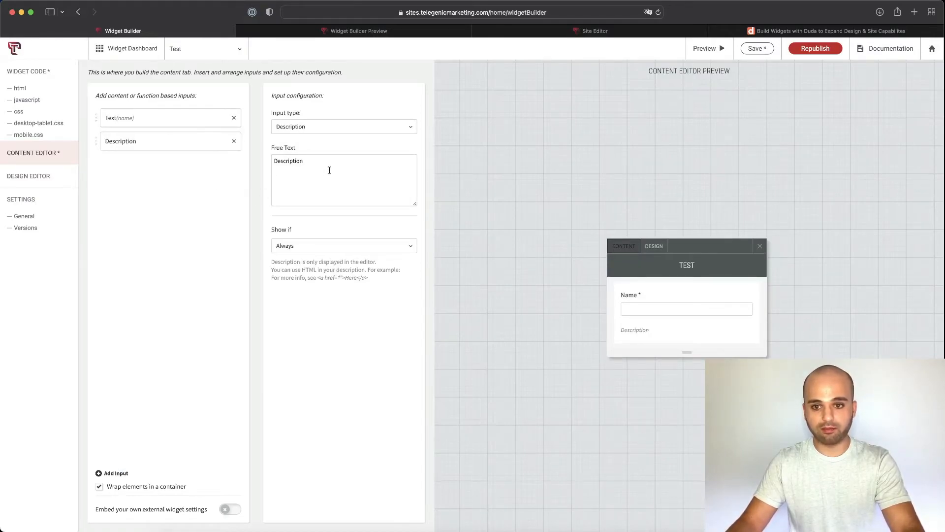
type("Add your name")
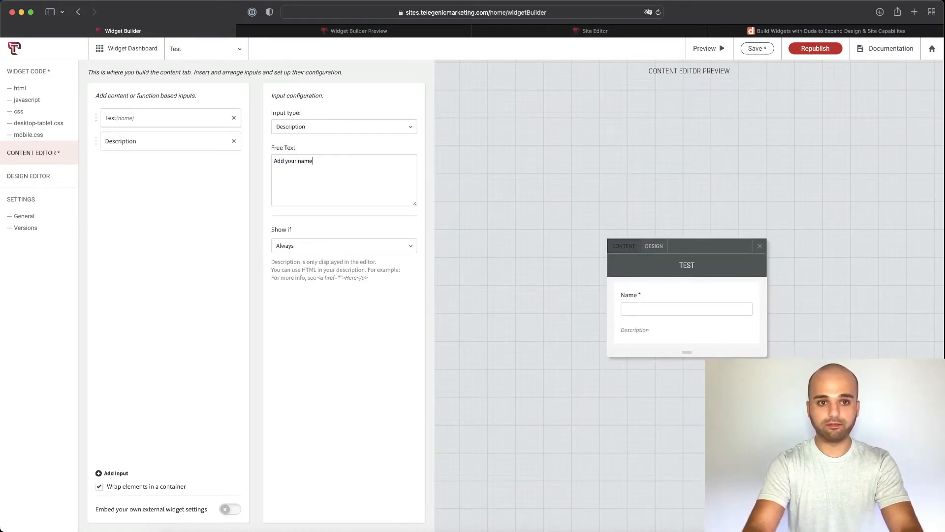
left_click(115, 472)
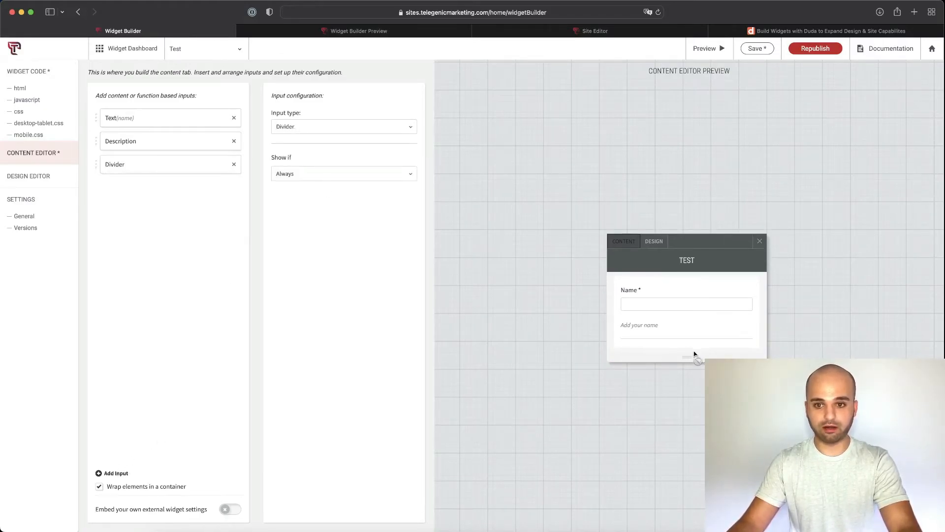
mouse_move(432, 400)
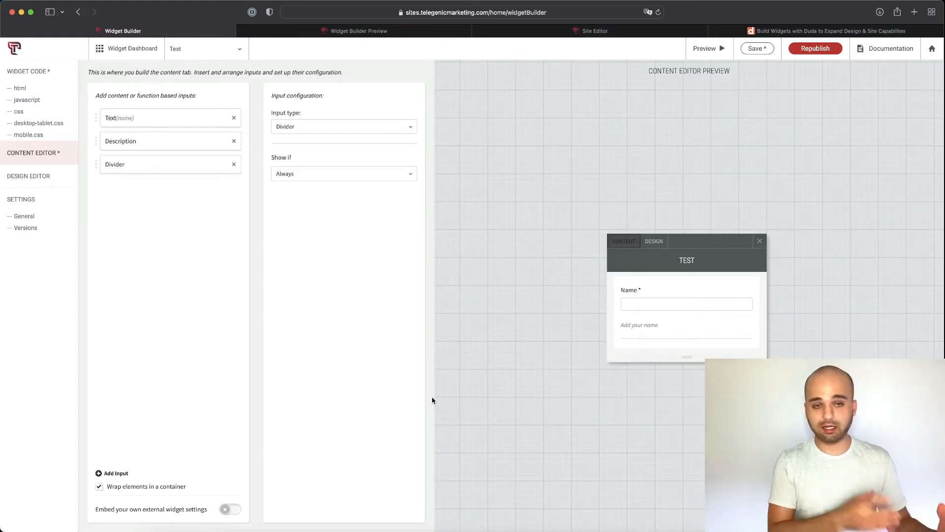
left_click(20, 89)
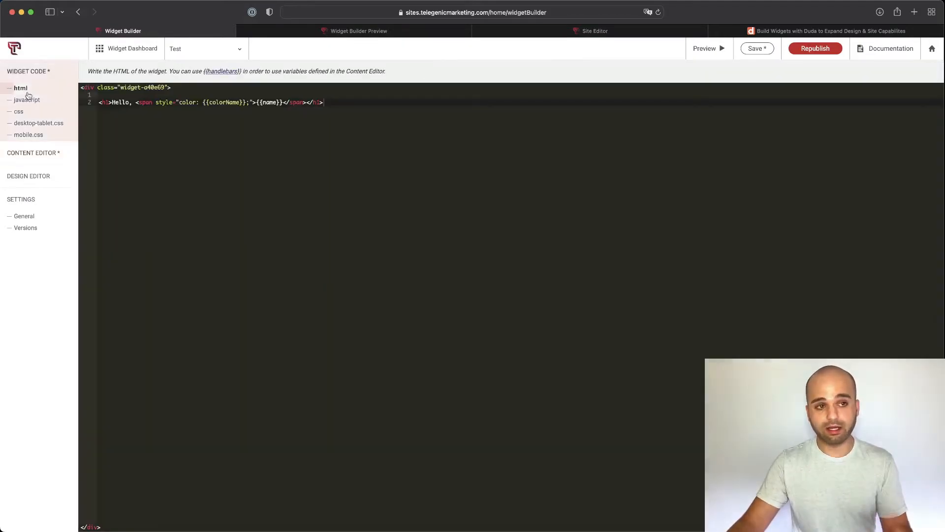
left_click(19, 112)
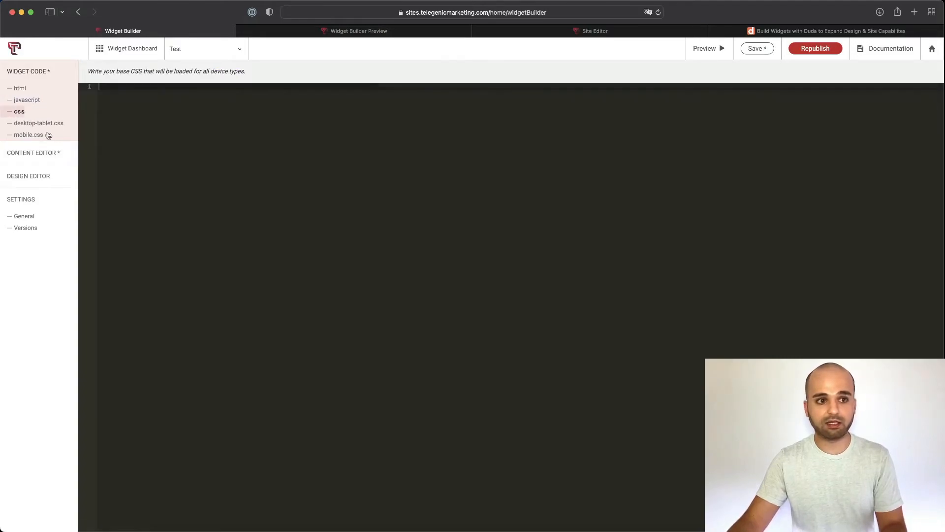
left_click(28, 134)
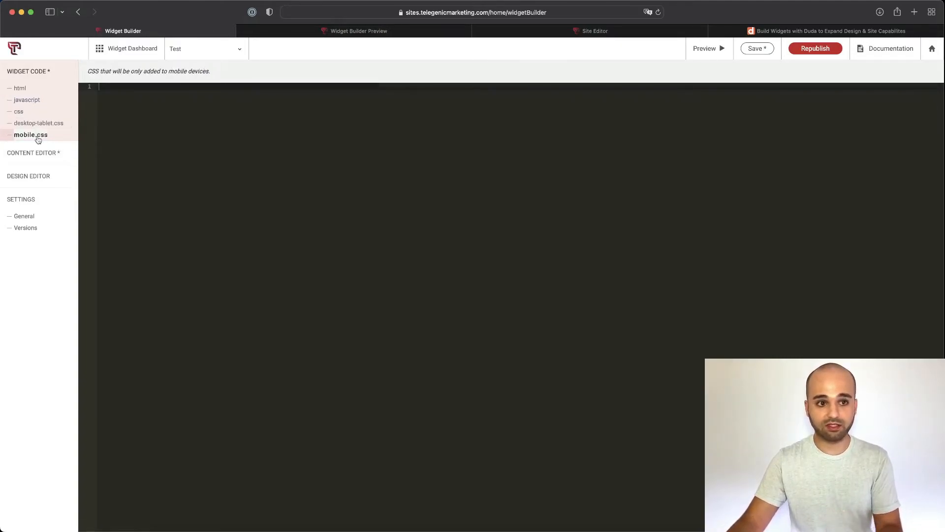
left_click(27, 99)
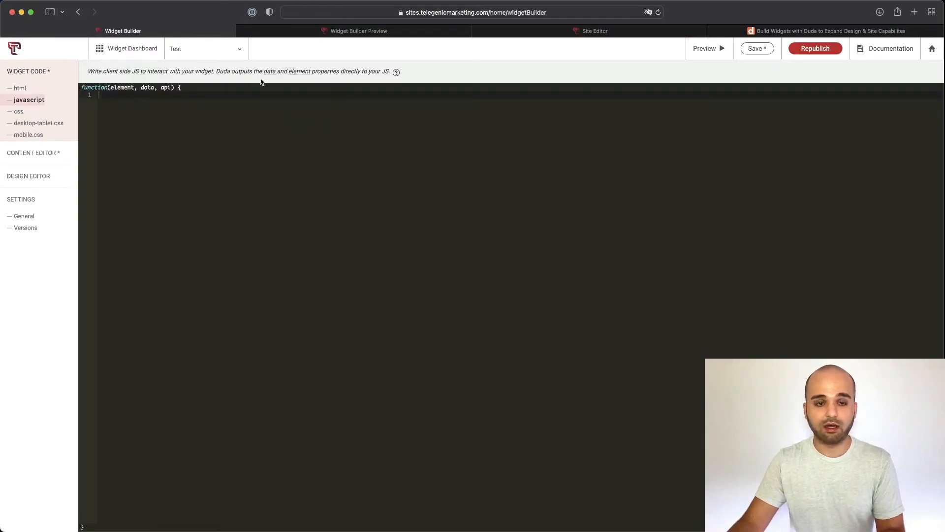
mouse_move(435, 115)
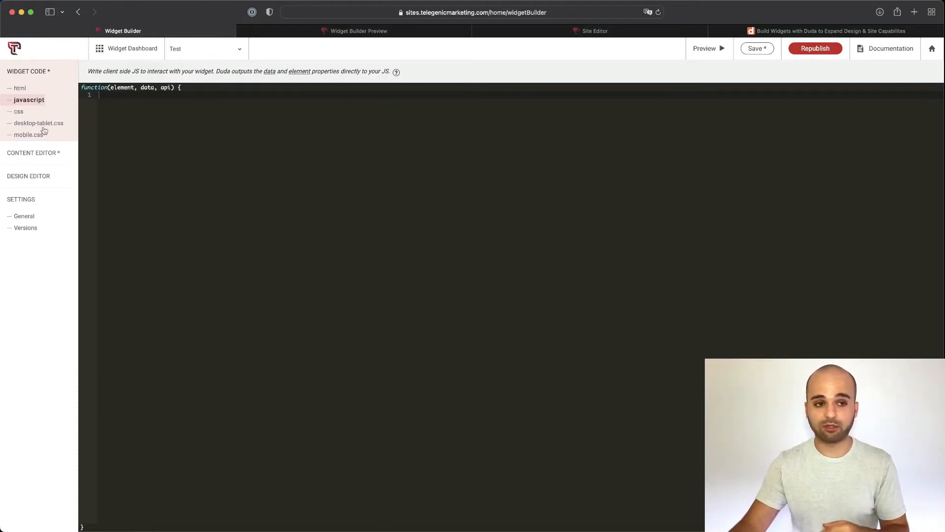
left_click(20, 88)
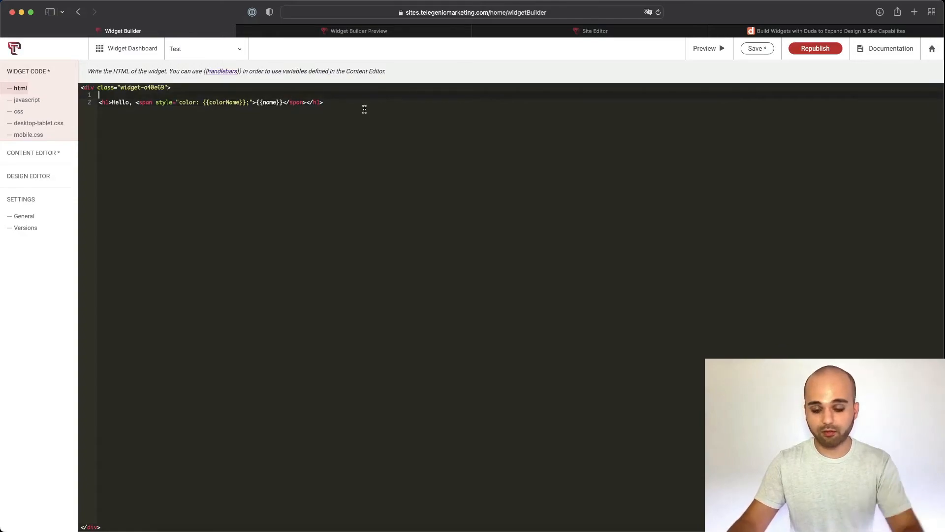
Step: Write an equals block for name "Create Today" with a 'Great channel Create Today! Go and sub! :)' heading
type("{{#")
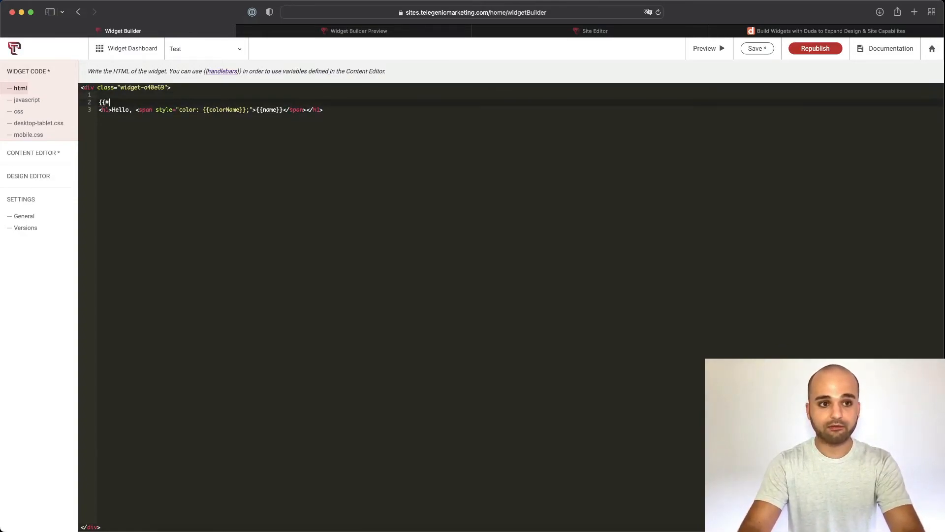
type("if")
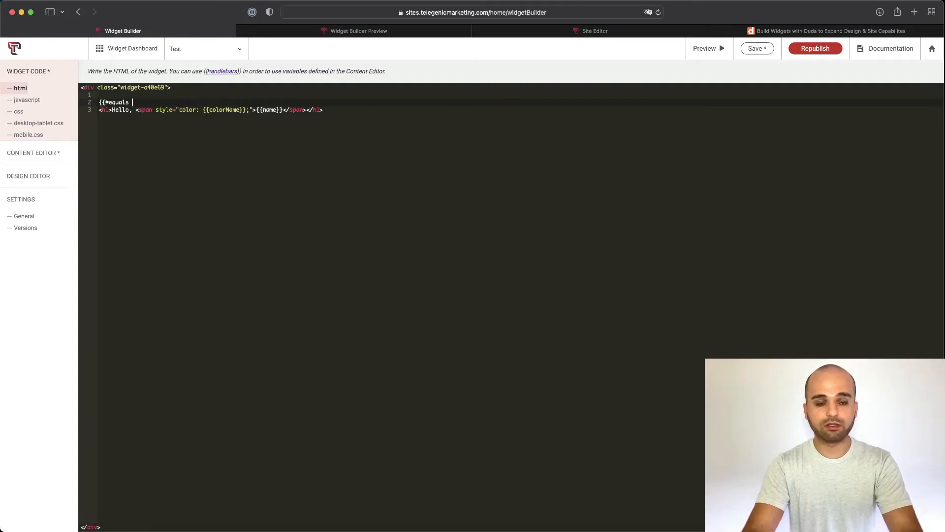
type("no")
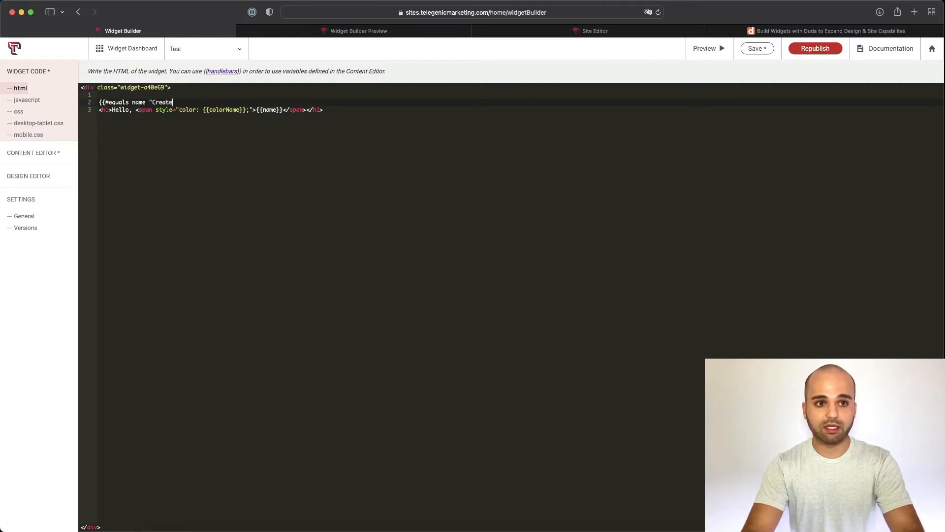
type("Today\"")
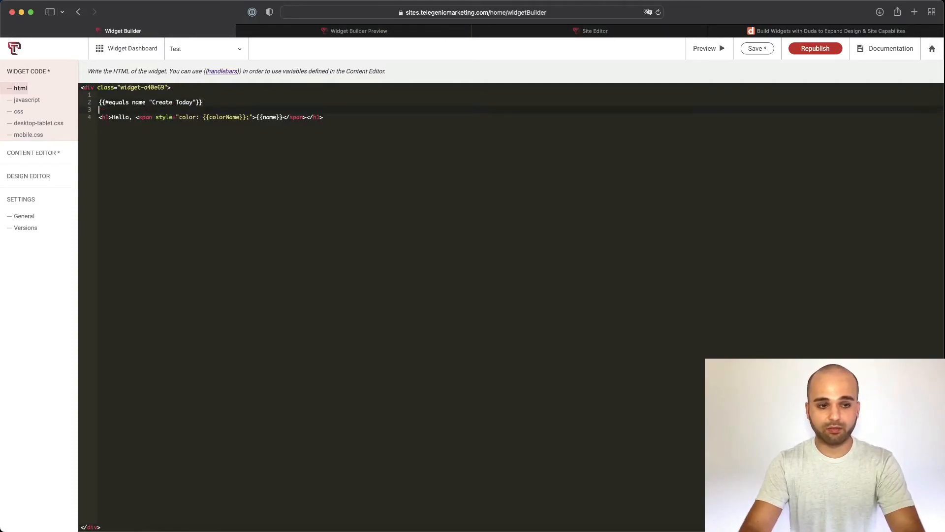
type("<h1")
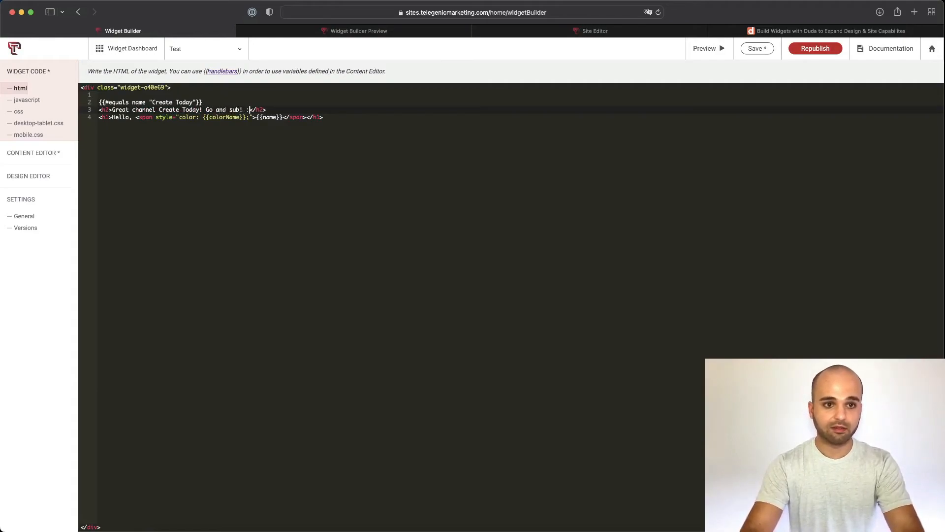
type(")")
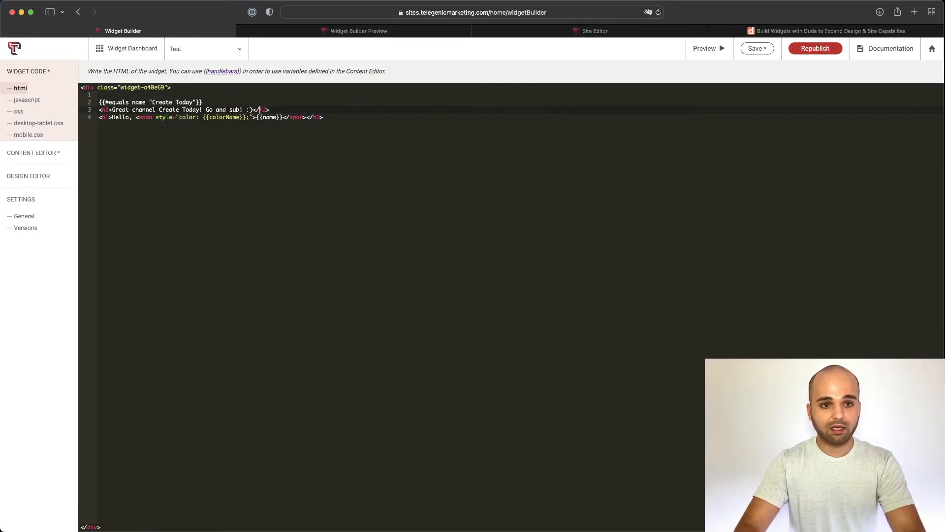
key("Enter")
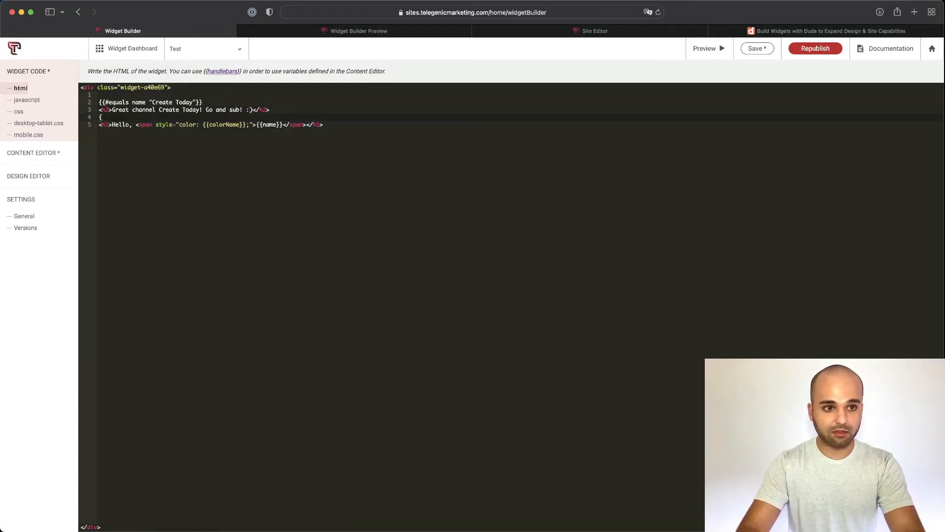
type("{{#")
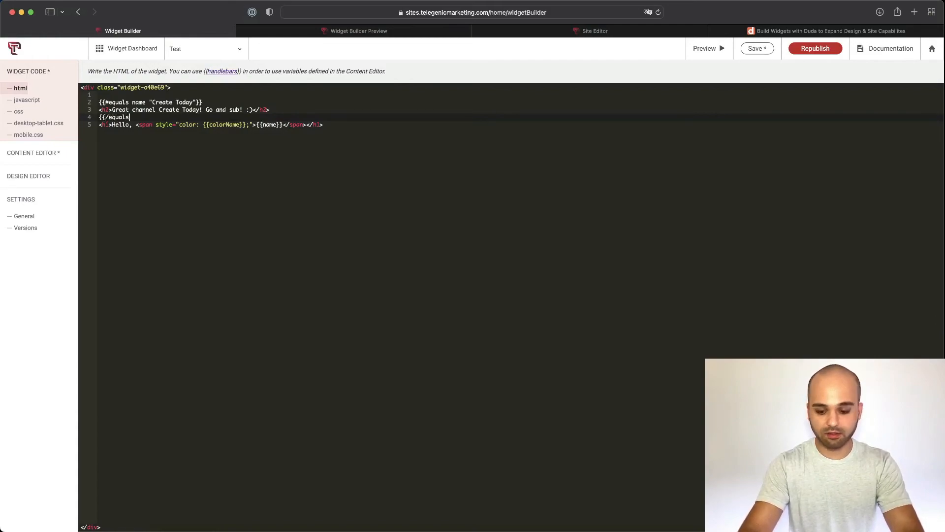
type("}}")
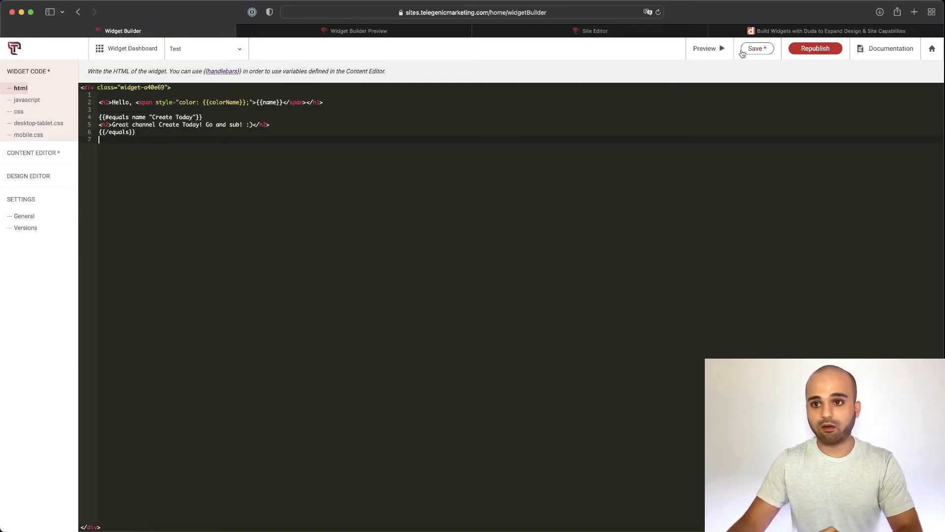
mouse_move(704, 48)
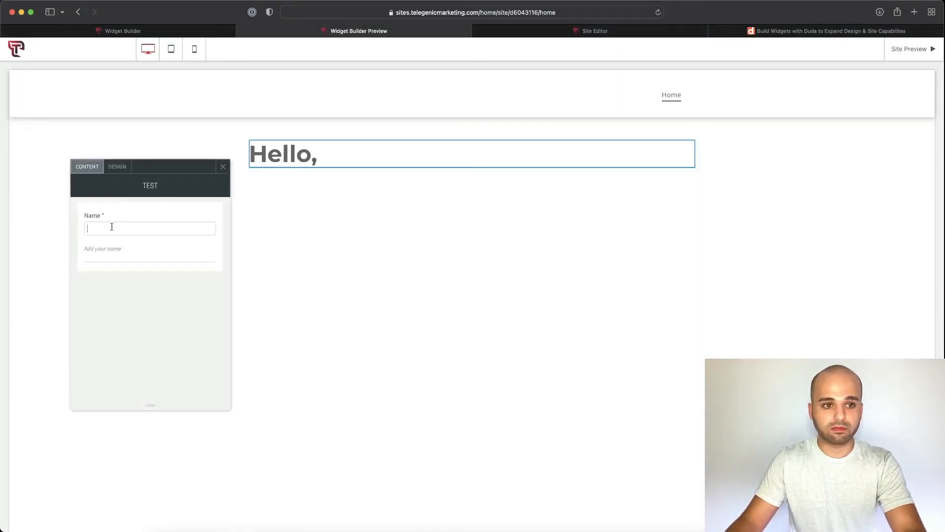
Step: Enter 'Create Today' as the preview Name, then go back to the widget's HTML code
type("Create Todayy")
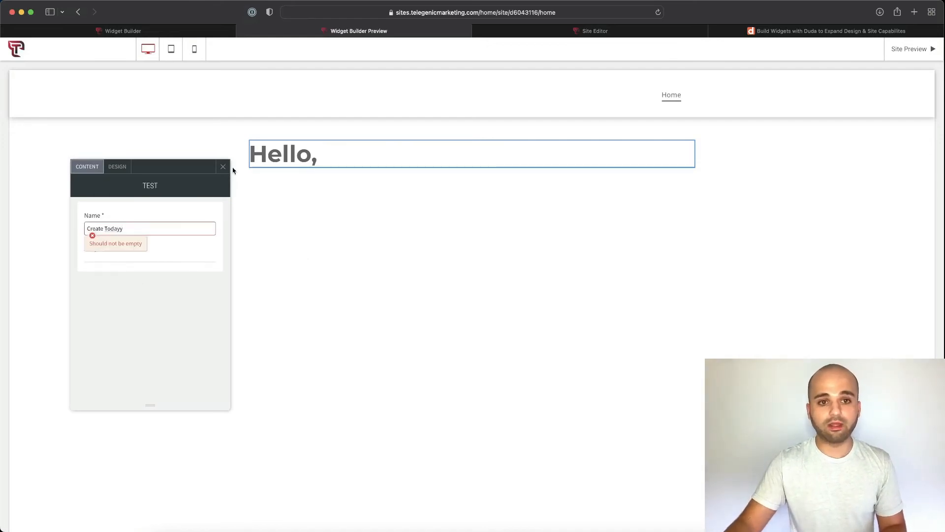
mouse_move(194, 49)
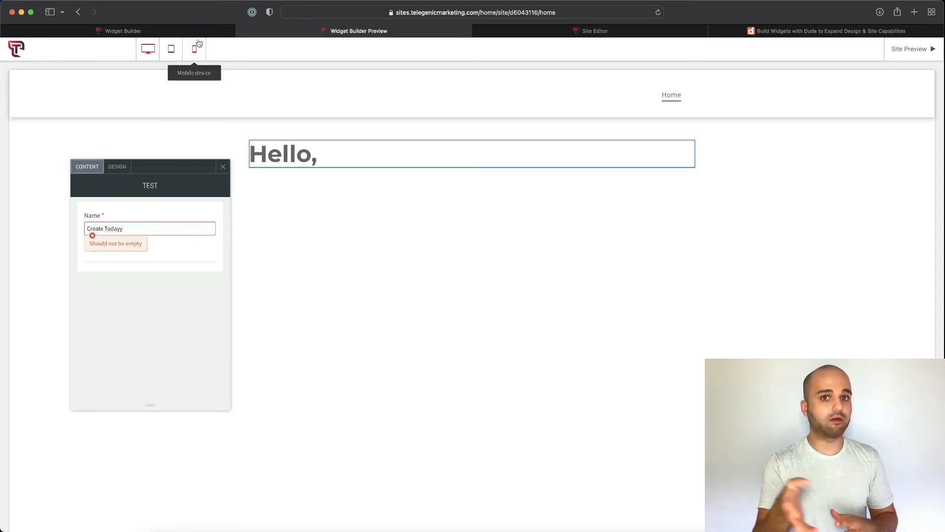
mouse_move(245, 68)
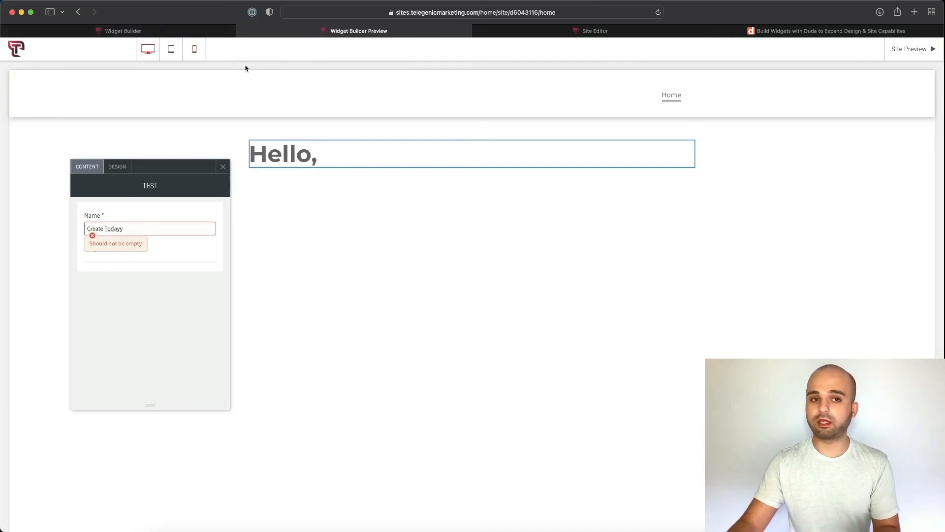
left_click(123, 30)
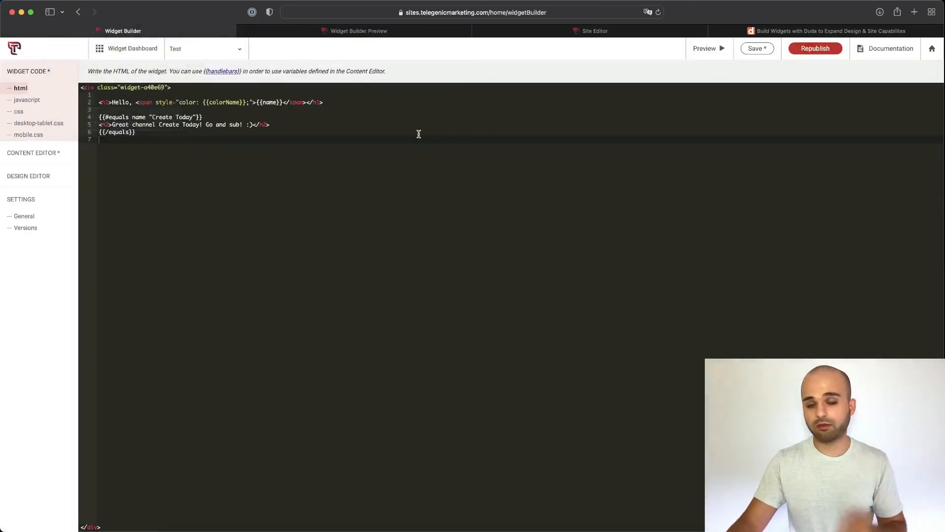